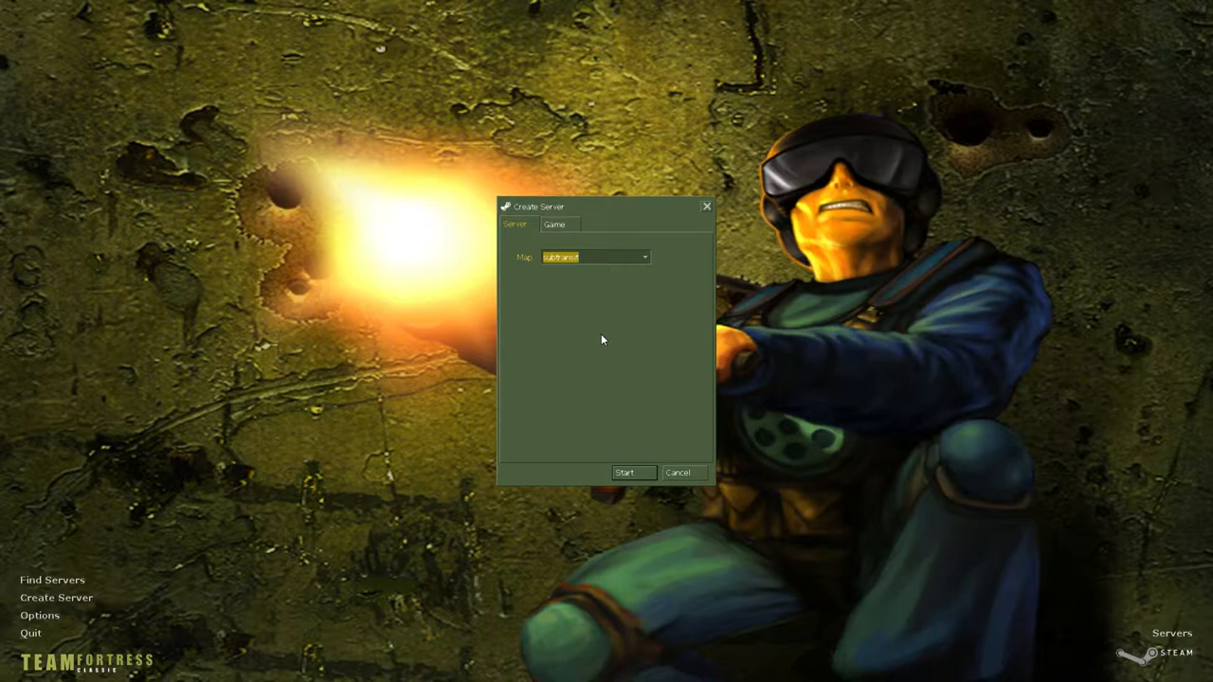
pyautogui.moveTo(598, 336)
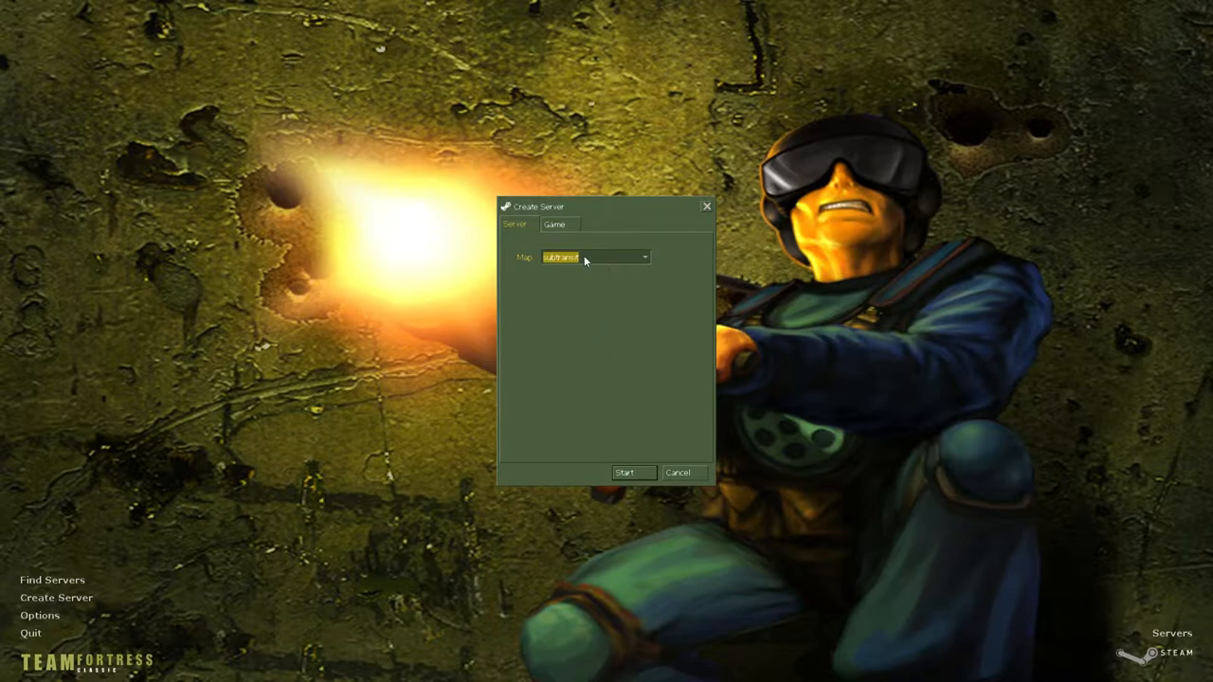
pyautogui.moveTo(584, 250)
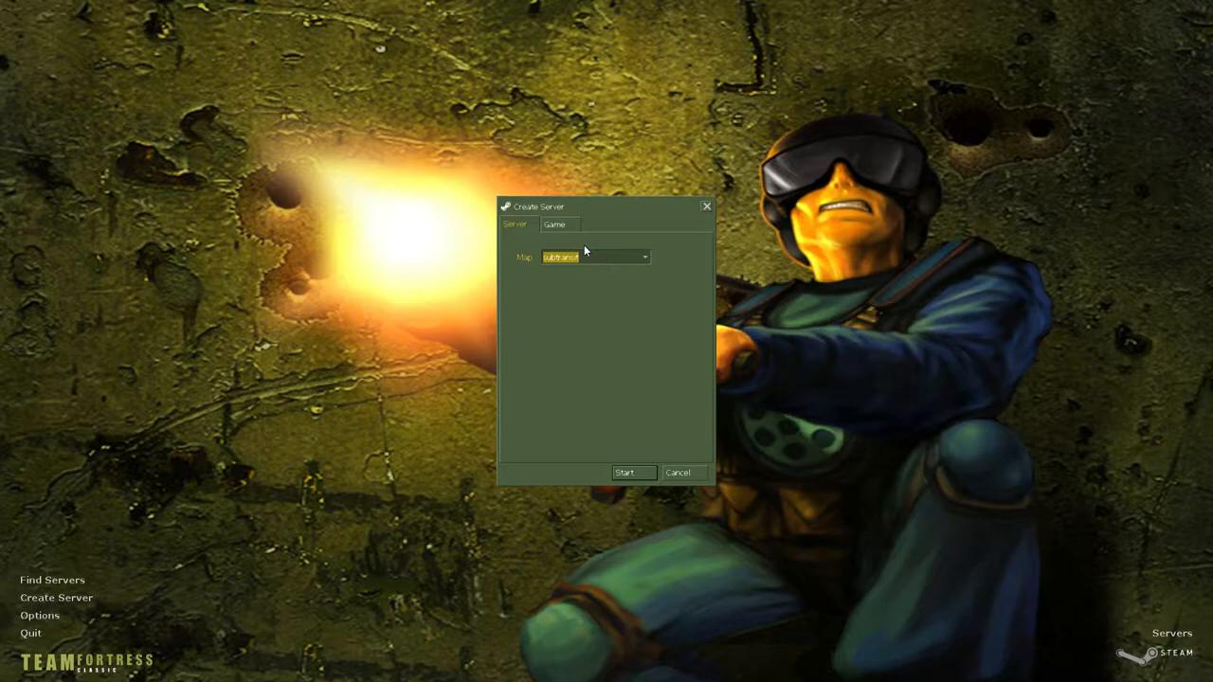
pyautogui.moveTo(587, 245)
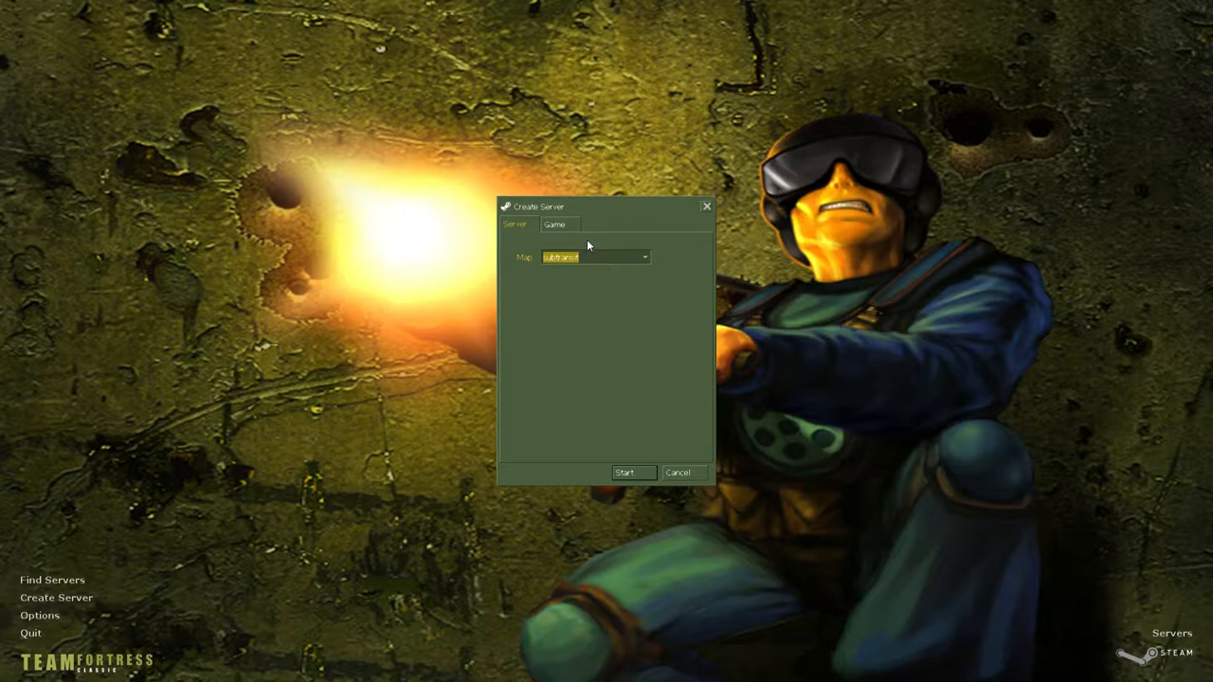
pyautogui.moveTo(595, 236)
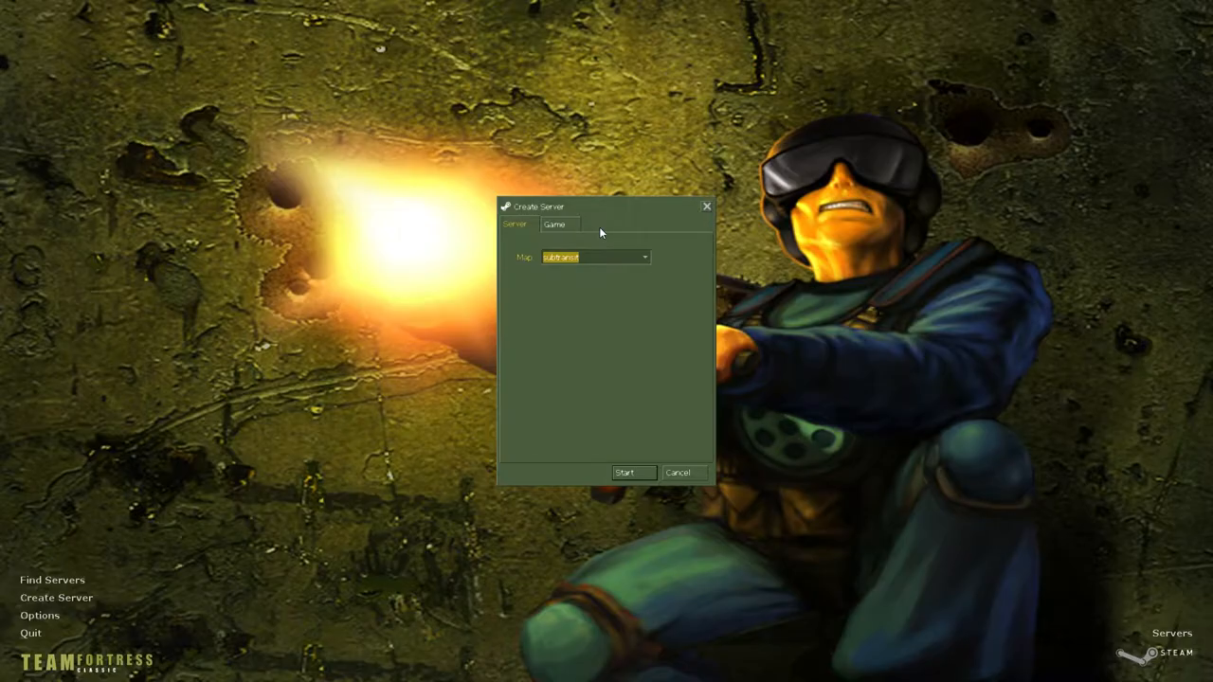
# Launch the local server on the subtransit map from the Create Server dialog
pyautogui.click(624, 472)
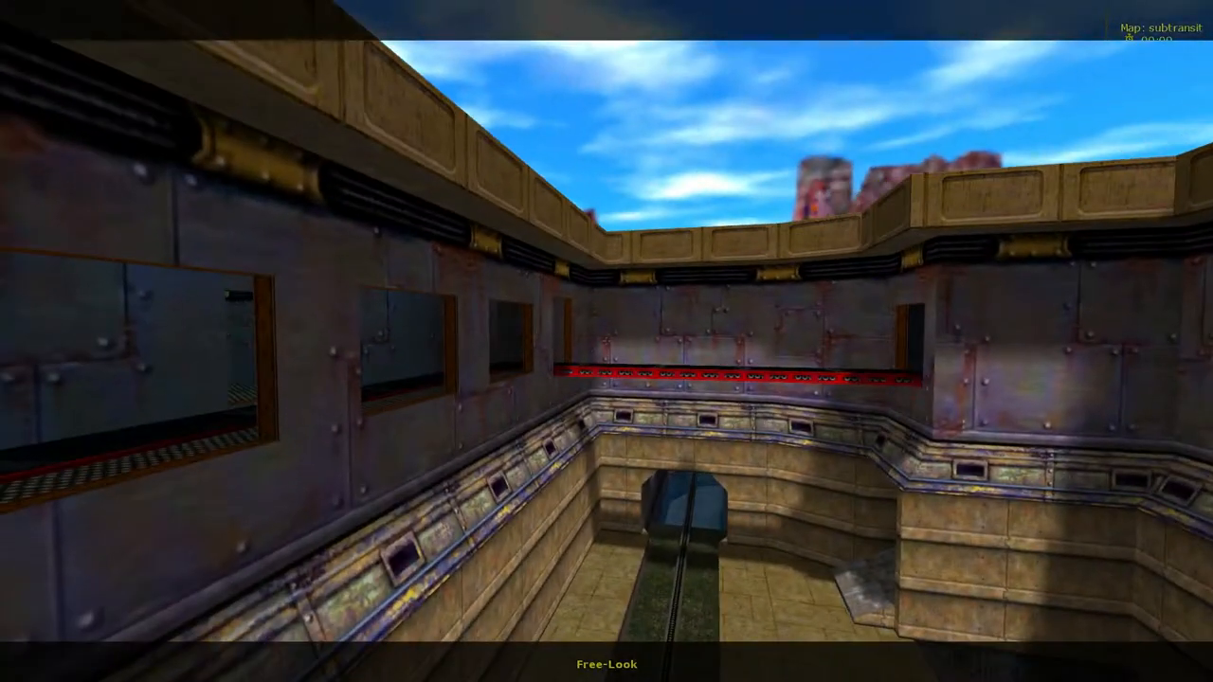
pyautogui.moveTo(607, 341)
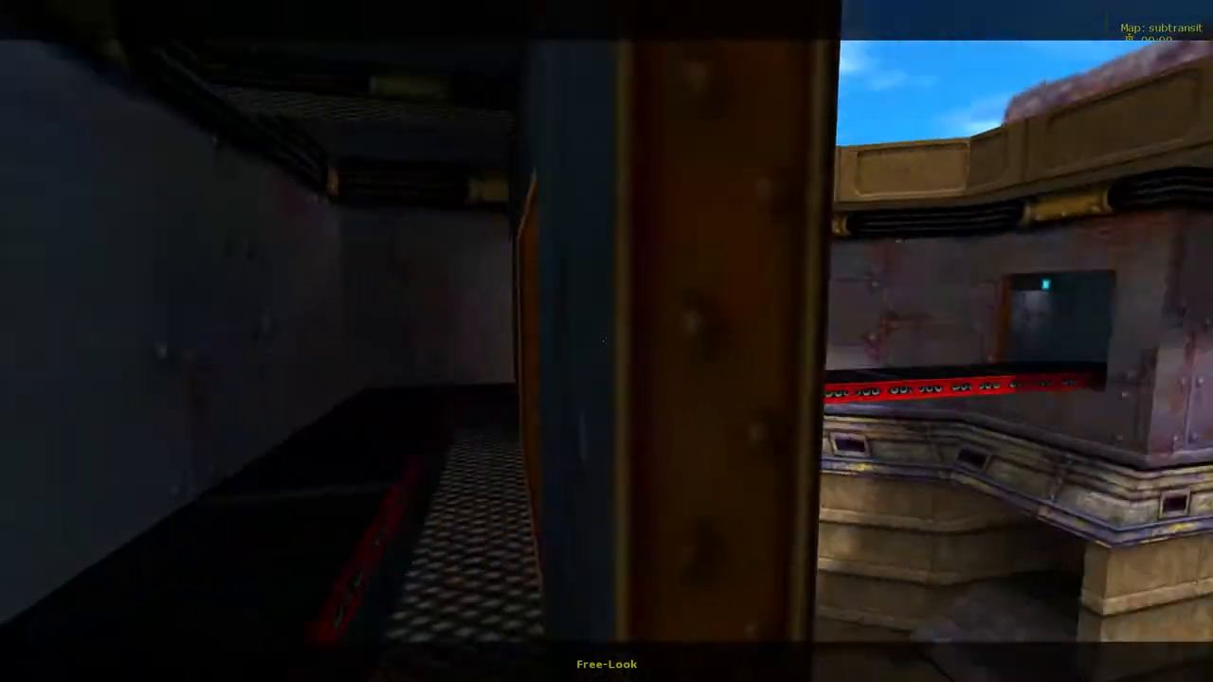
pyautogui.moveTo(607, 342)
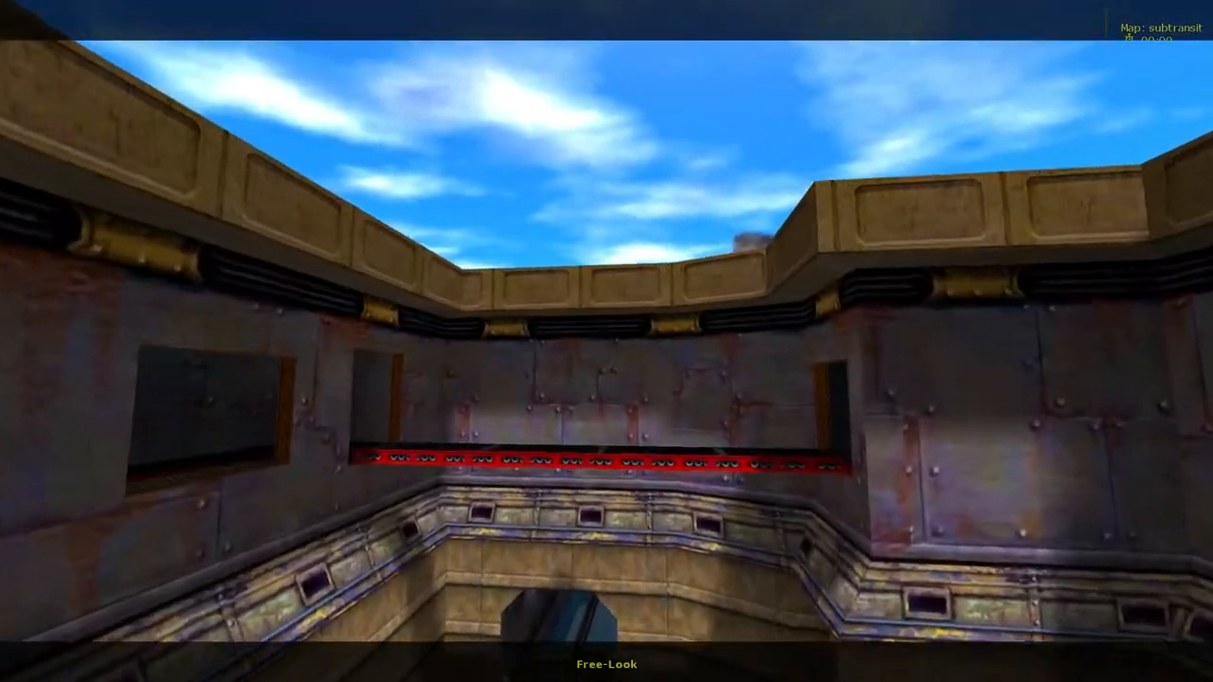
pyautogui.moveTo(607, 341)
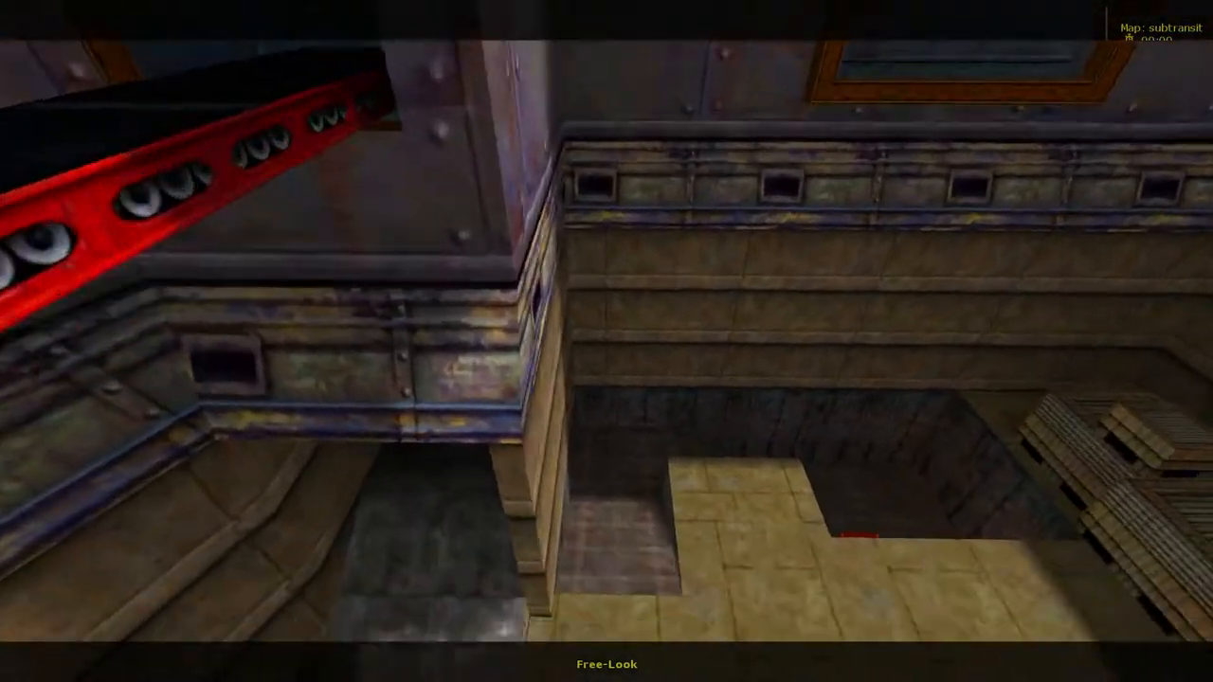
pyautogui.moveTo(606, 341)
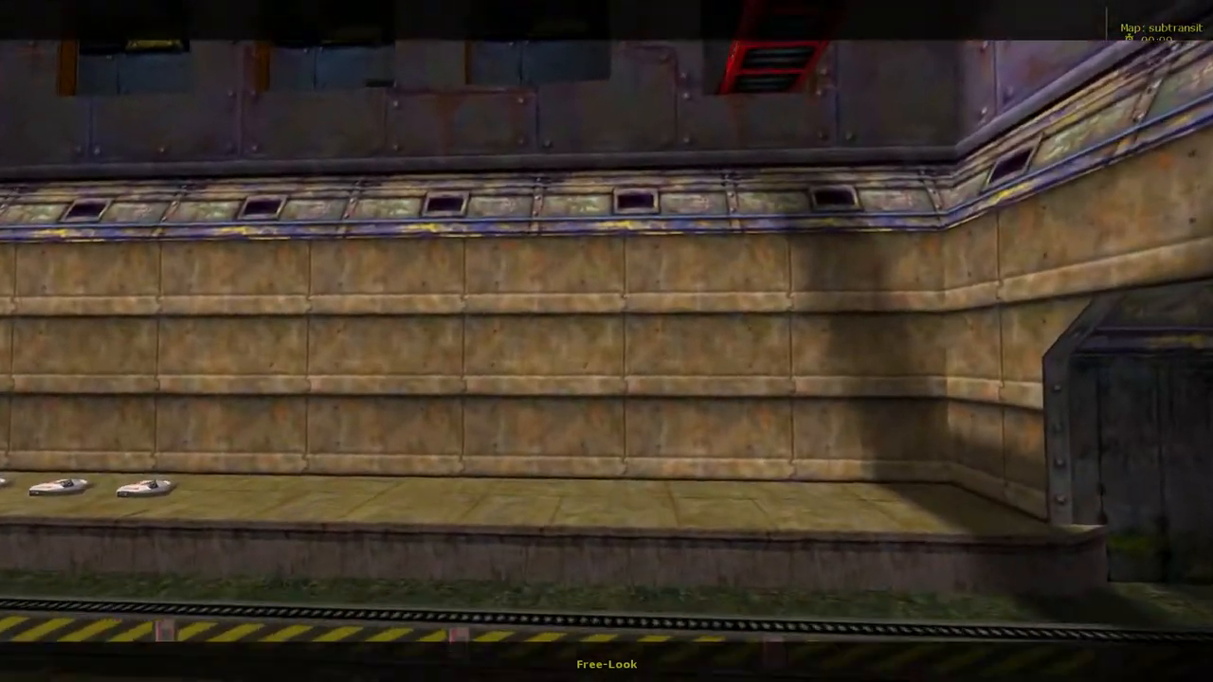
pyautogui.moveTo(607, 341)
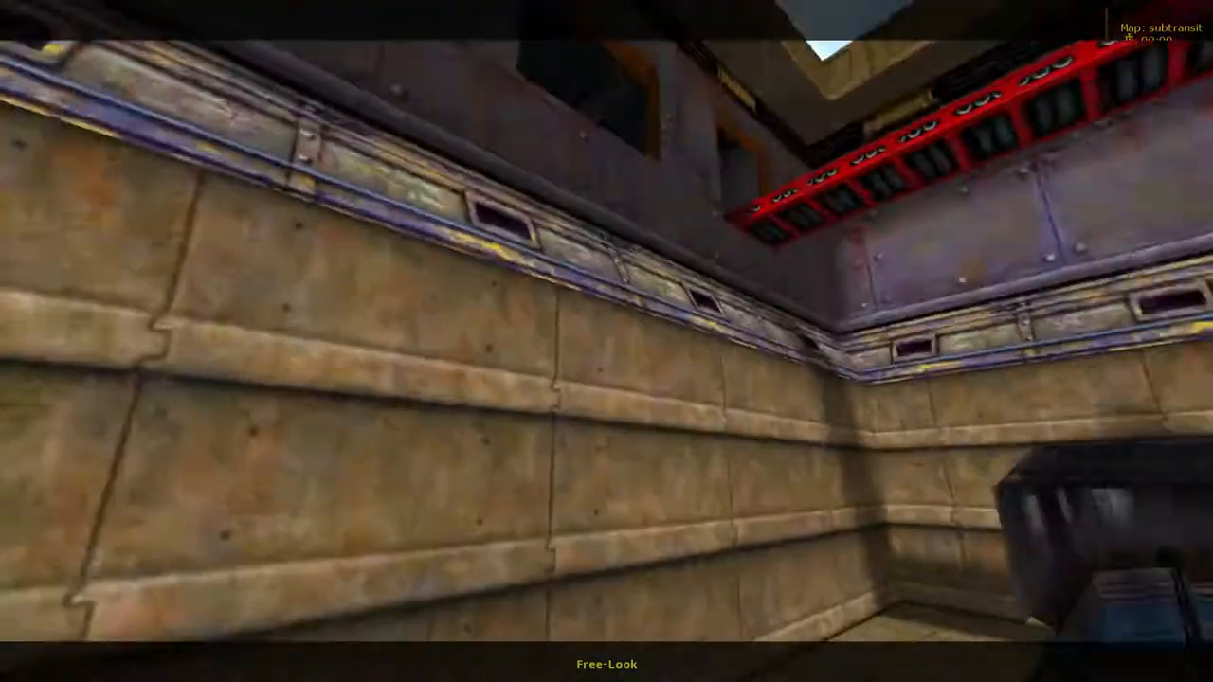
pyautogui.moveTo(606, 341)
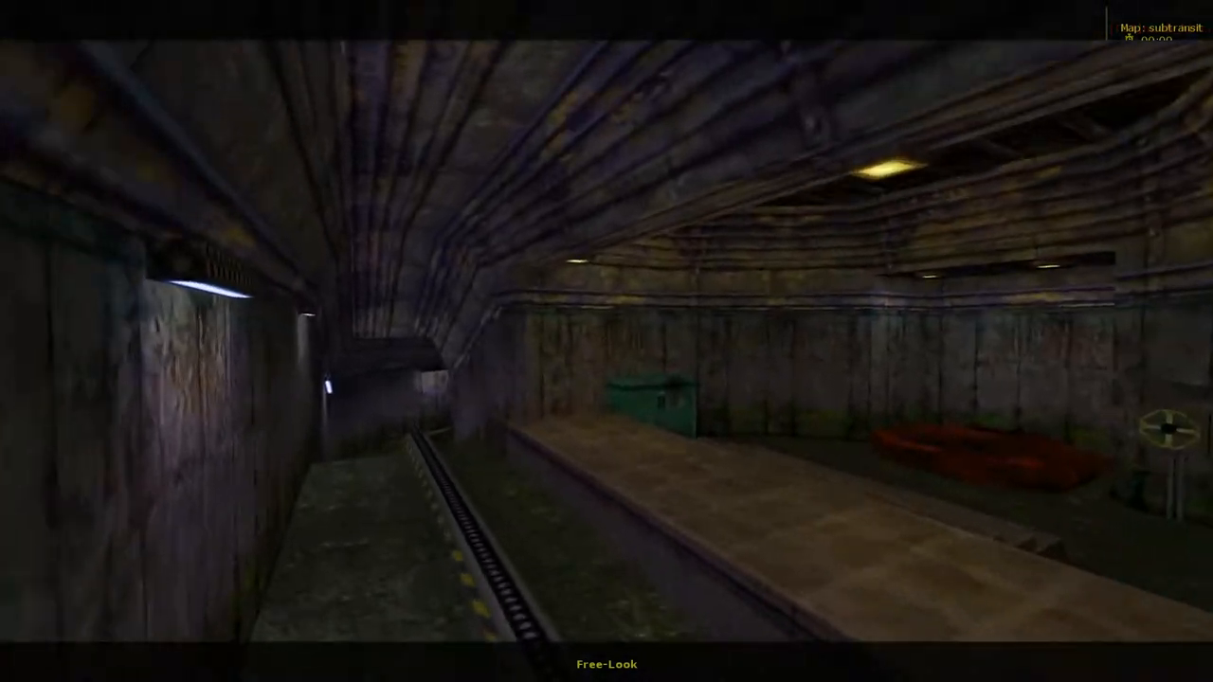
pyautogui.moveTo(606, 341)
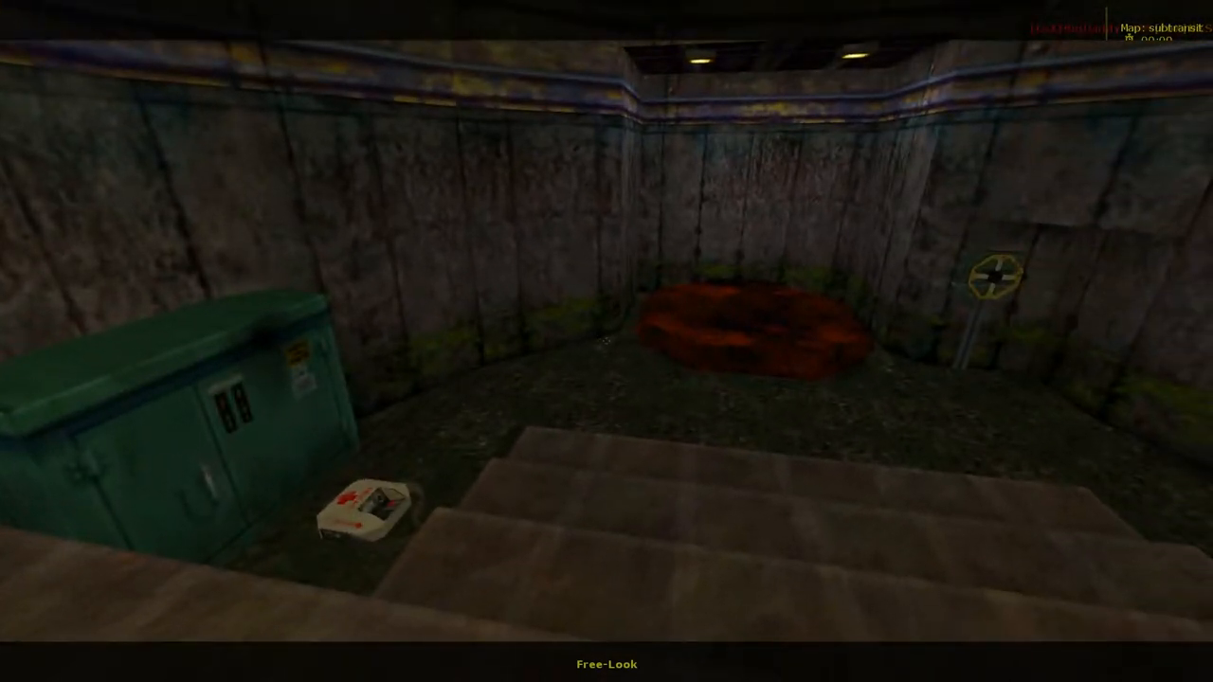
pyautogui.moveTo(606, 341)
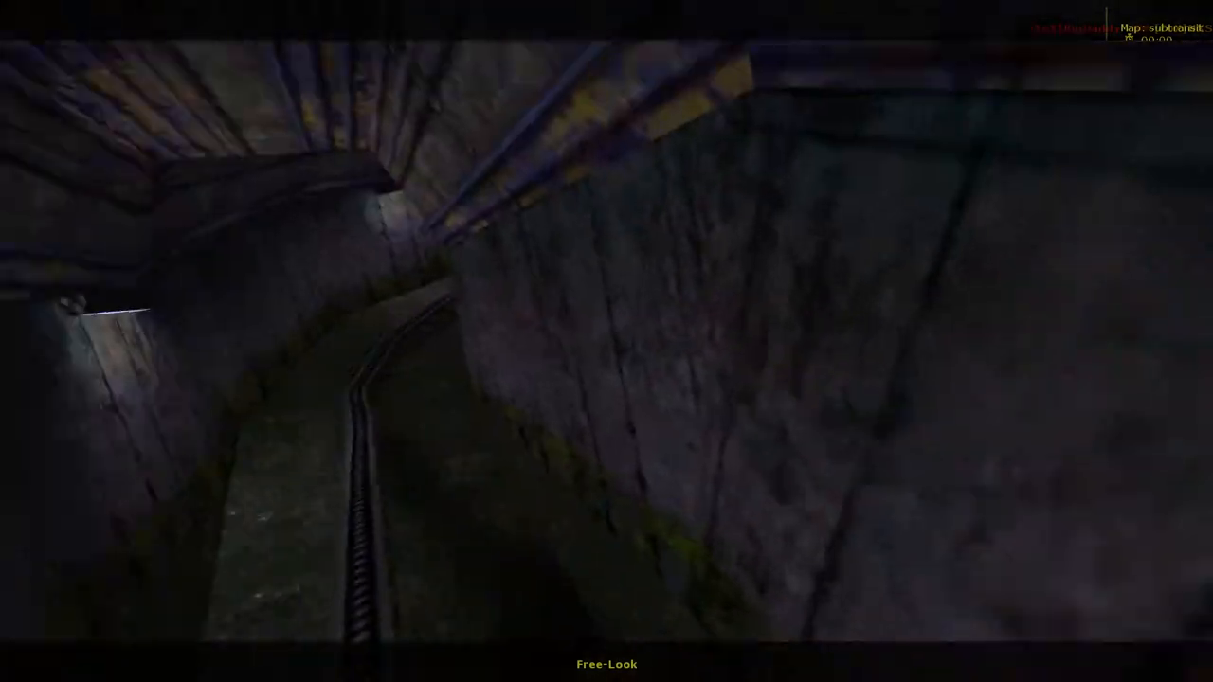
pyautogui.moveTo(606, 341)
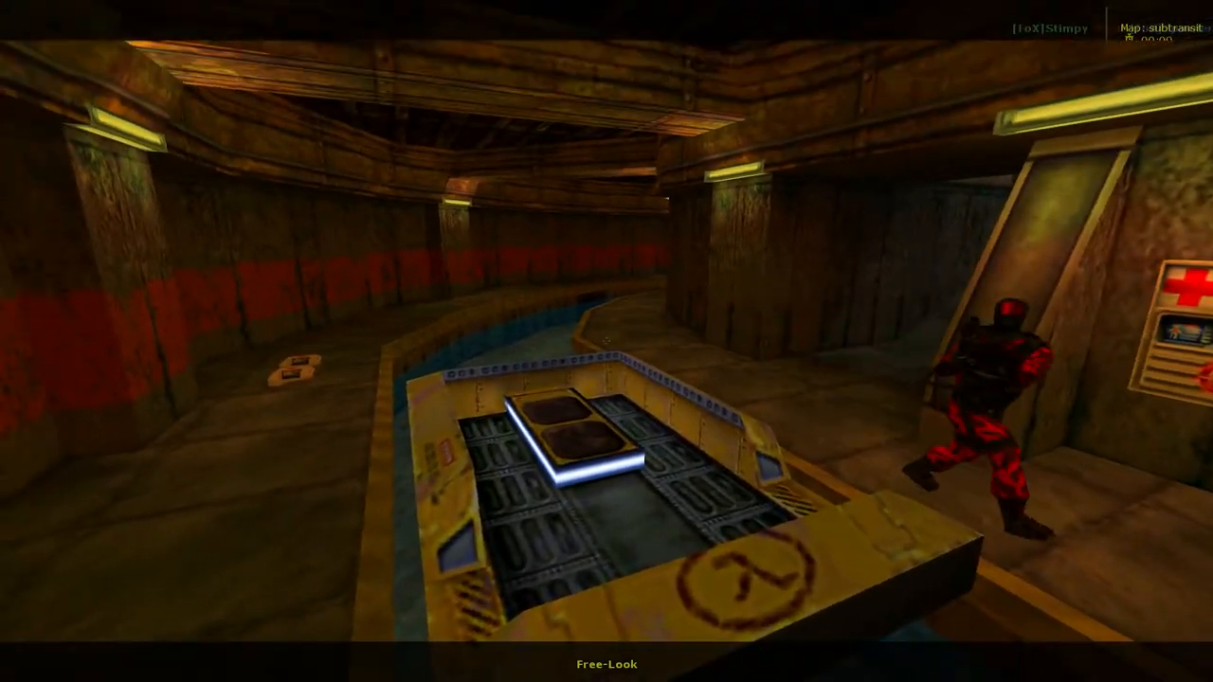
pyautogui.moveTo(607, 341)
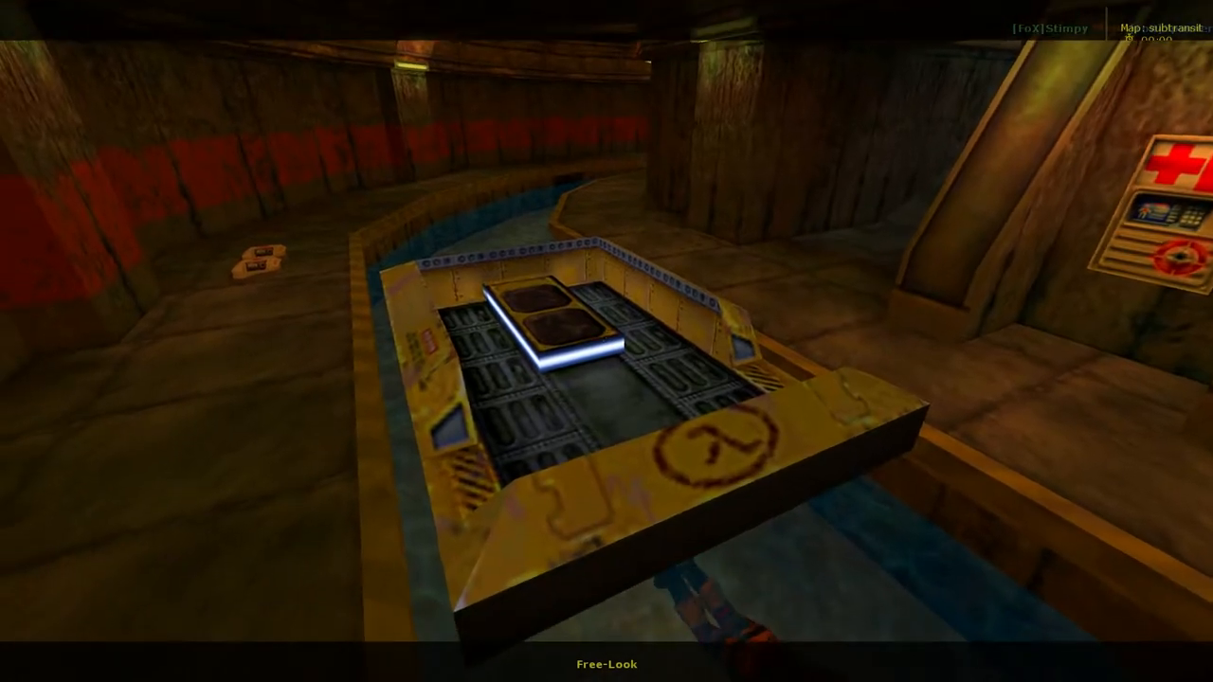
pyautogui.moveTo(607, 341)
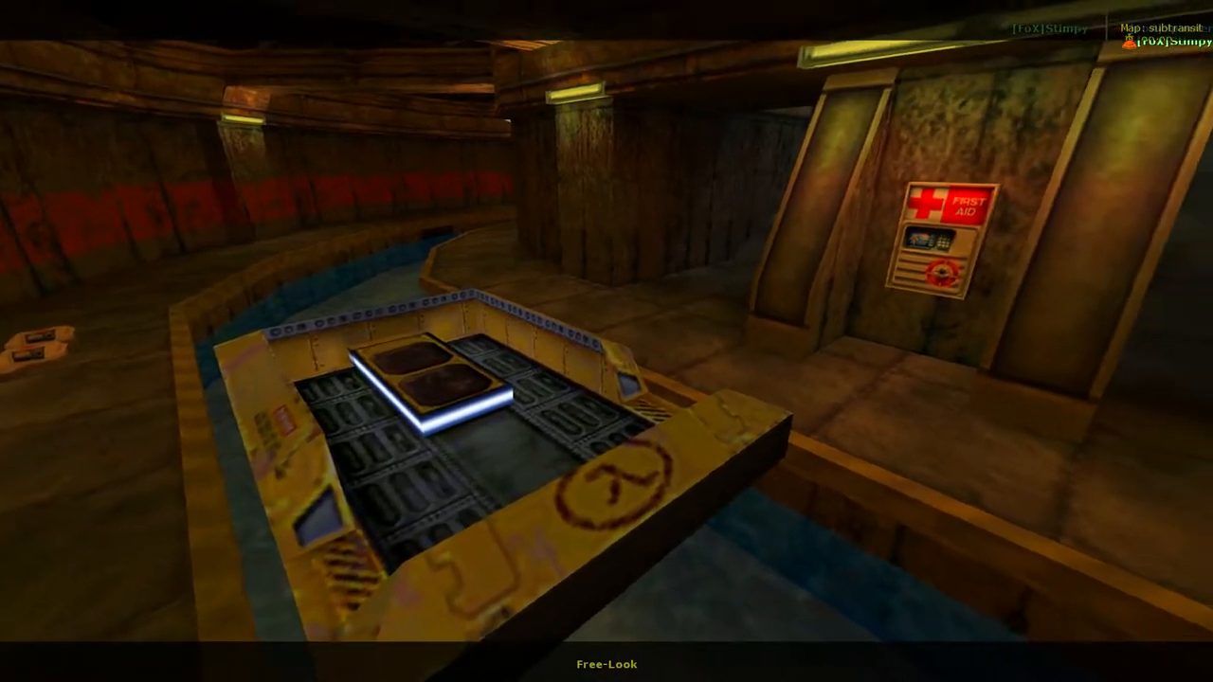
pyautogui.moveTo(606, 341)
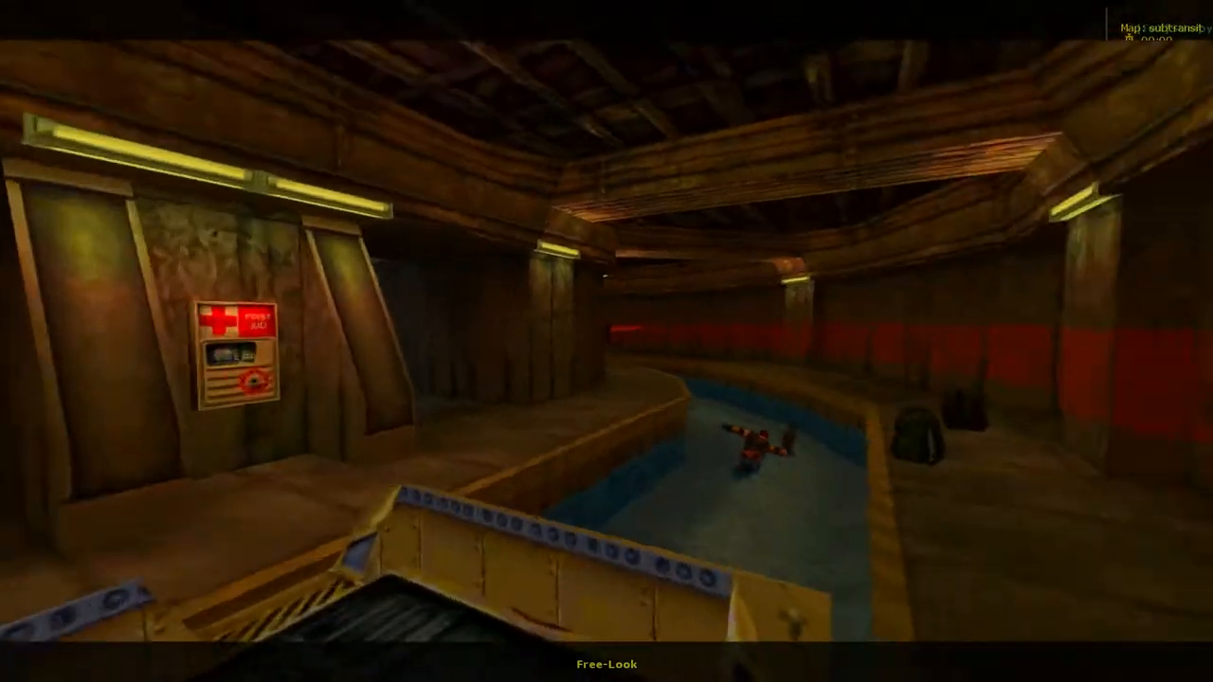
pyautogui.moveTo(607, 341)
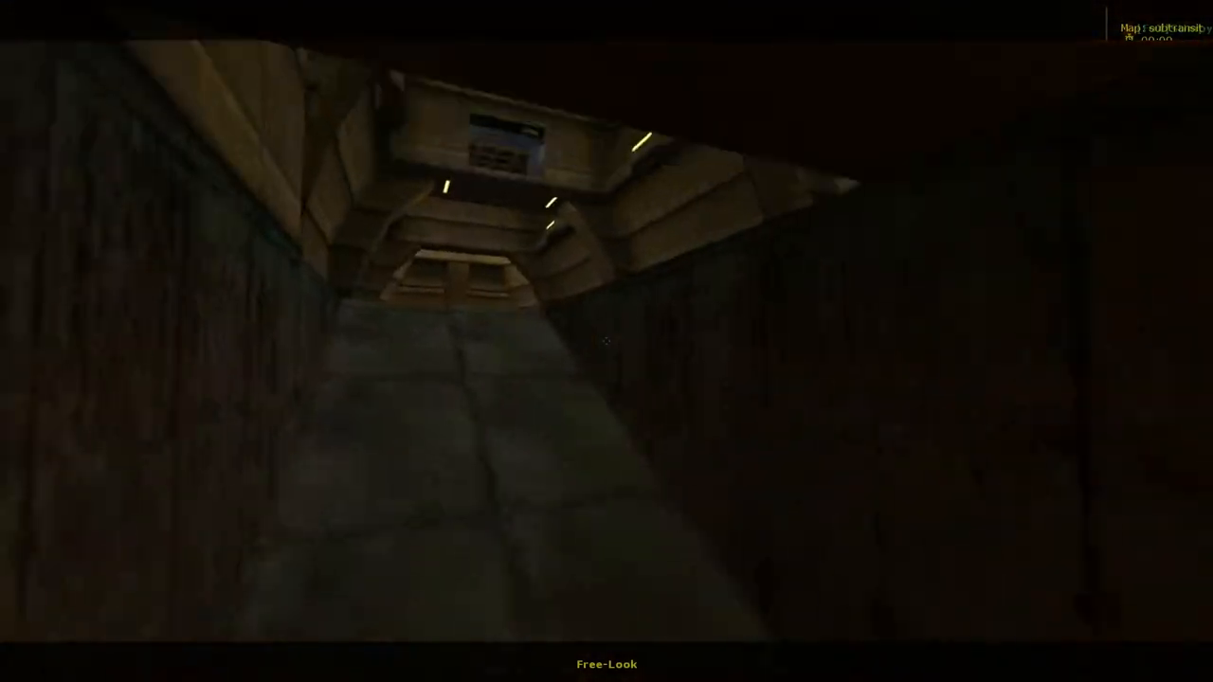
pyautogui.moveTo(606, 341)
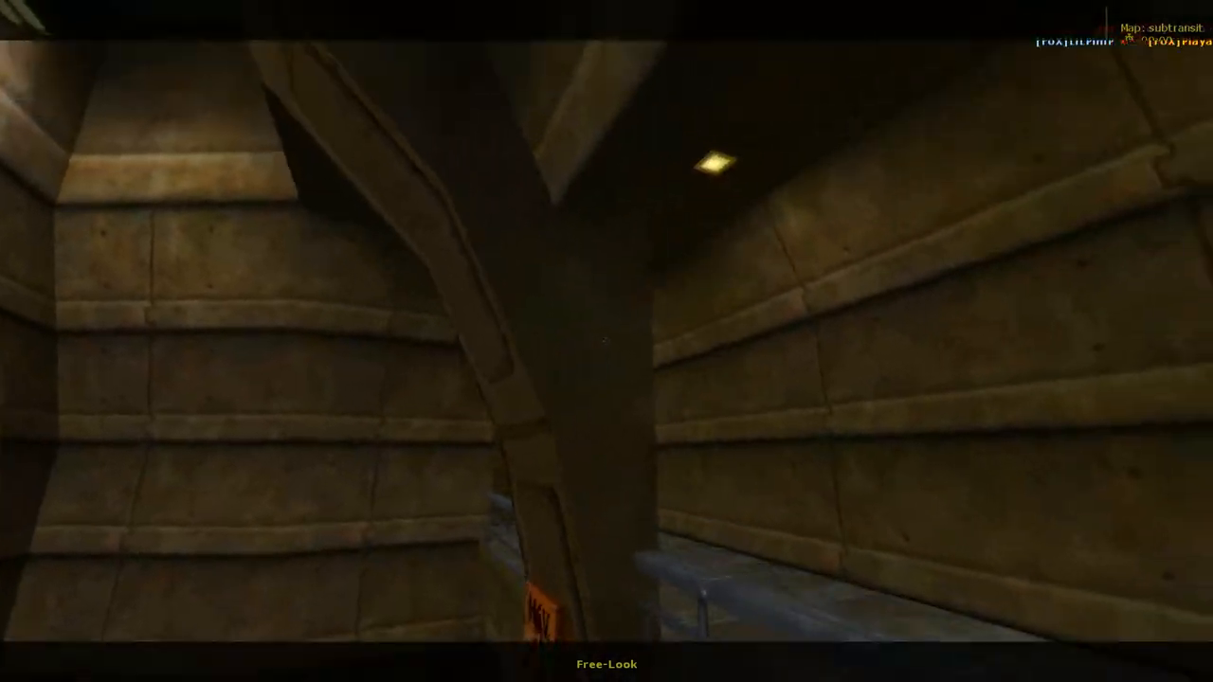
pyautogui.moveTo(607, 341)
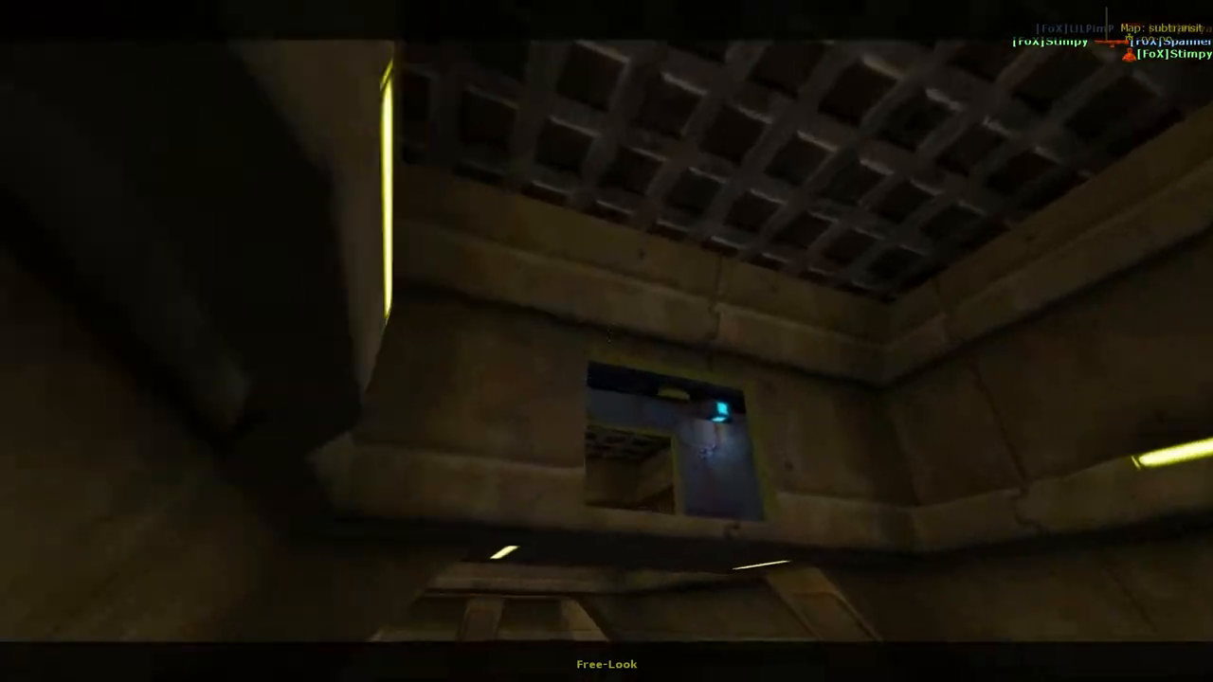
pyautogui.moveTo(607, 341)
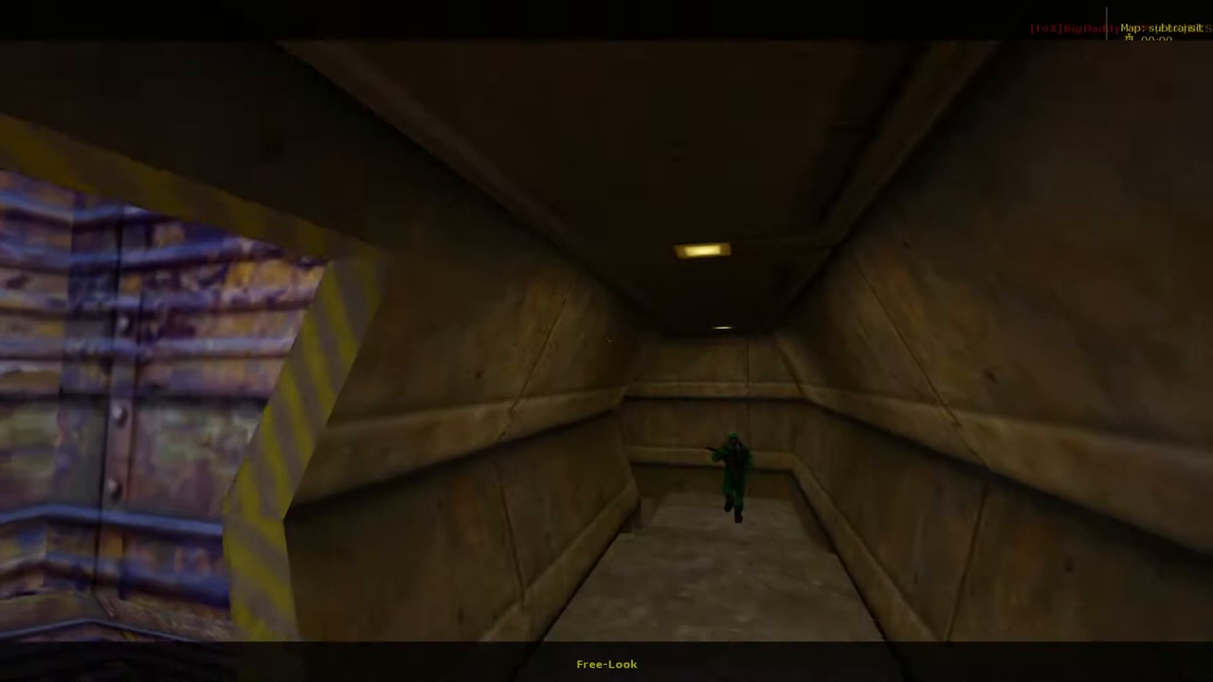
pyautogui.moveTo(607, 341)
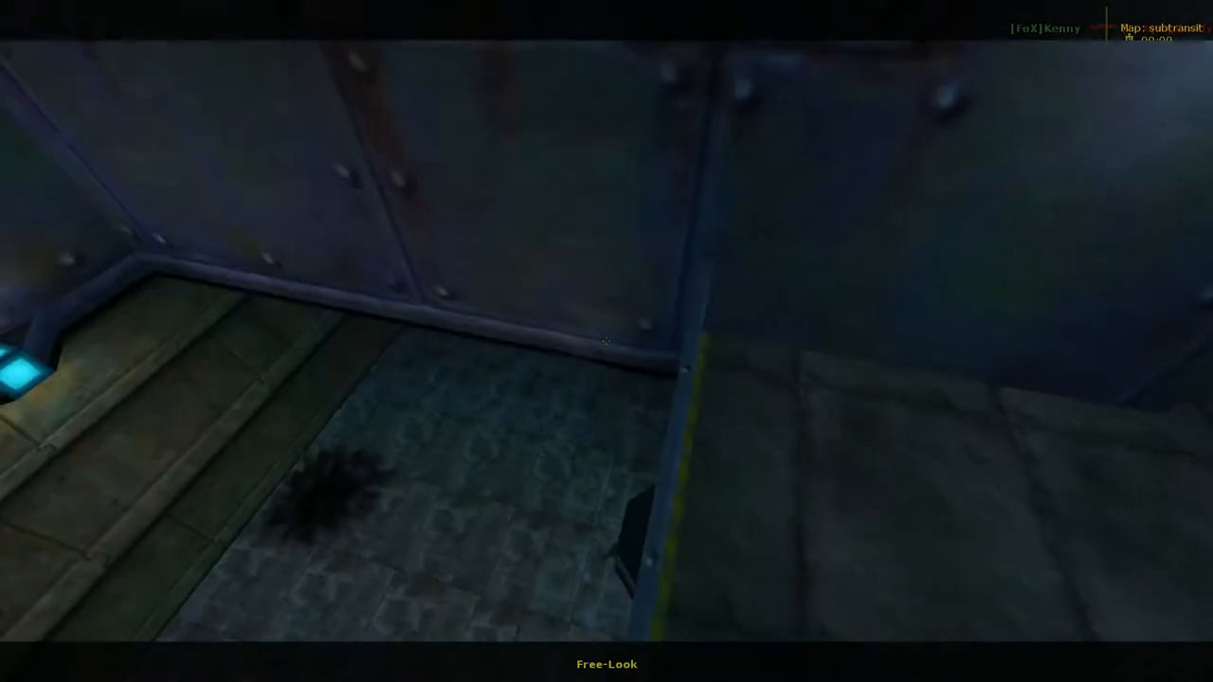
pyautogui.moveTo(607, 341)
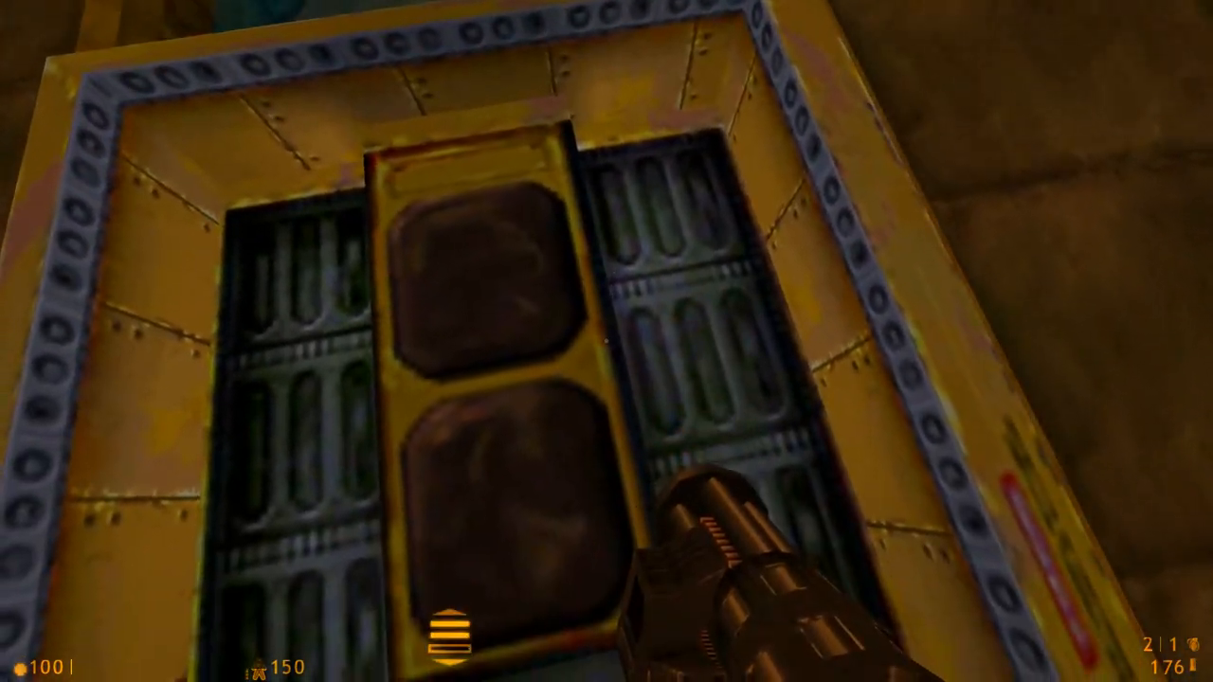
pyautogui.moveTo(606, 341)
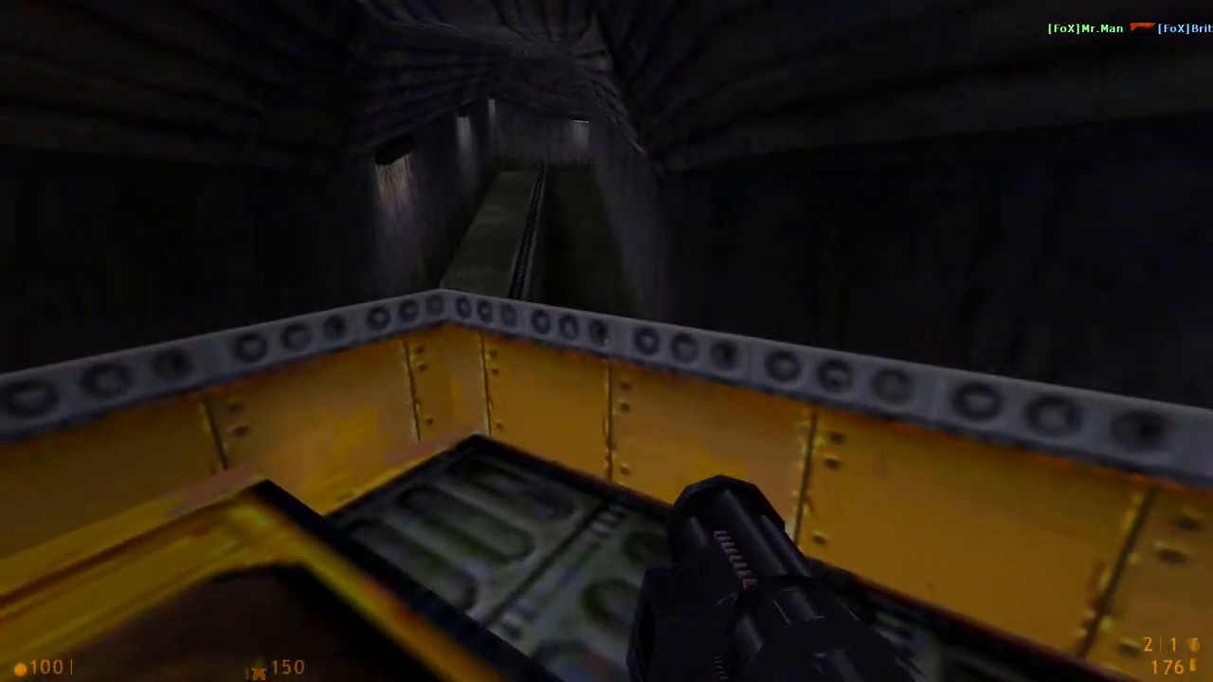
pyautogui.moveTo(606, 342)
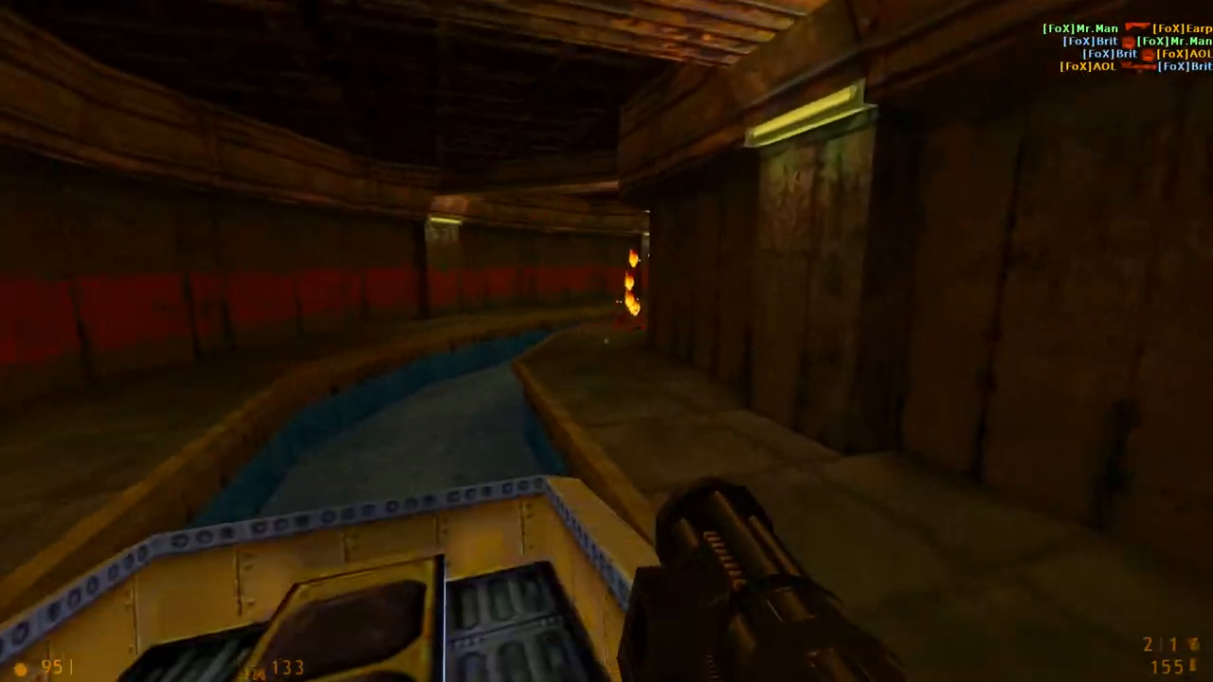
pyautogui.moveTo(606, 341)
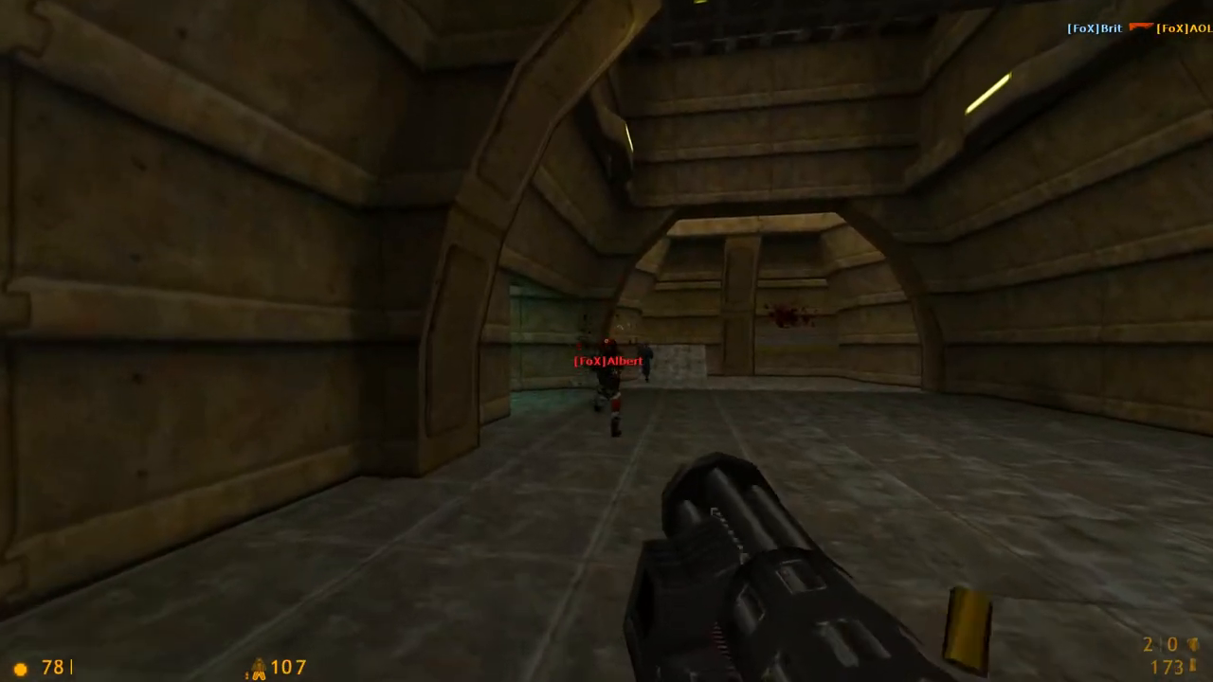
# Shoot the enemy ahead in the stone hall with the minigun
pyautogui.click(607, 379)
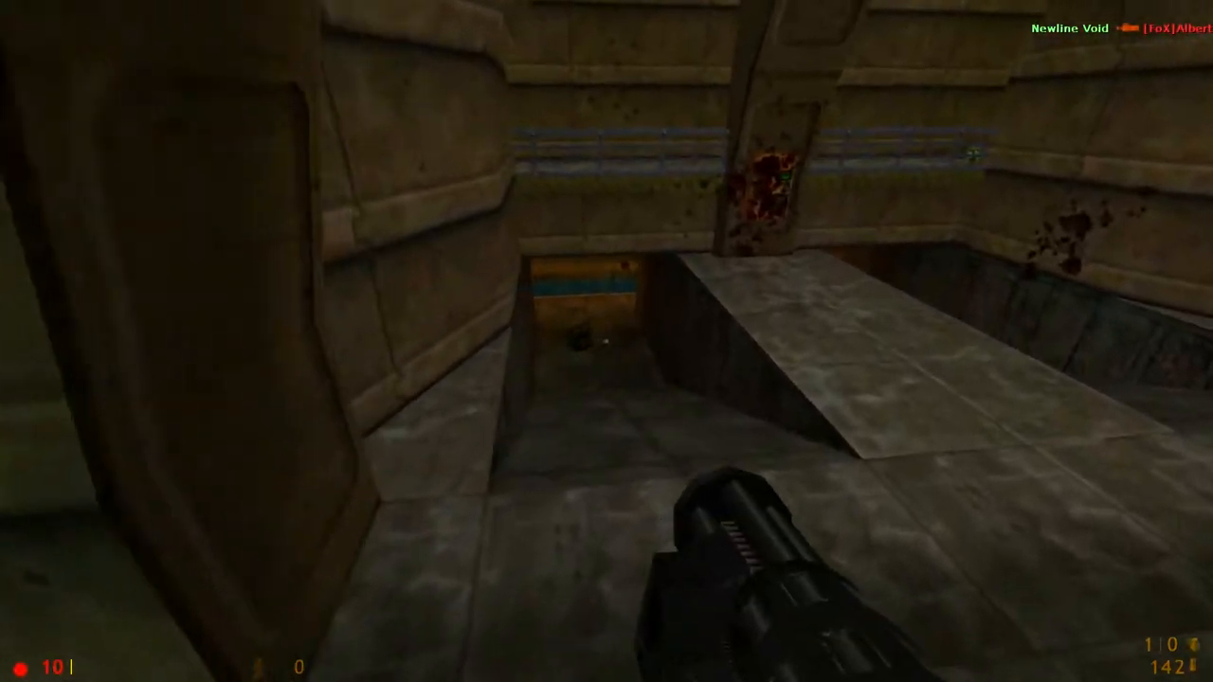
pyautogui.moveTo(607, 342)
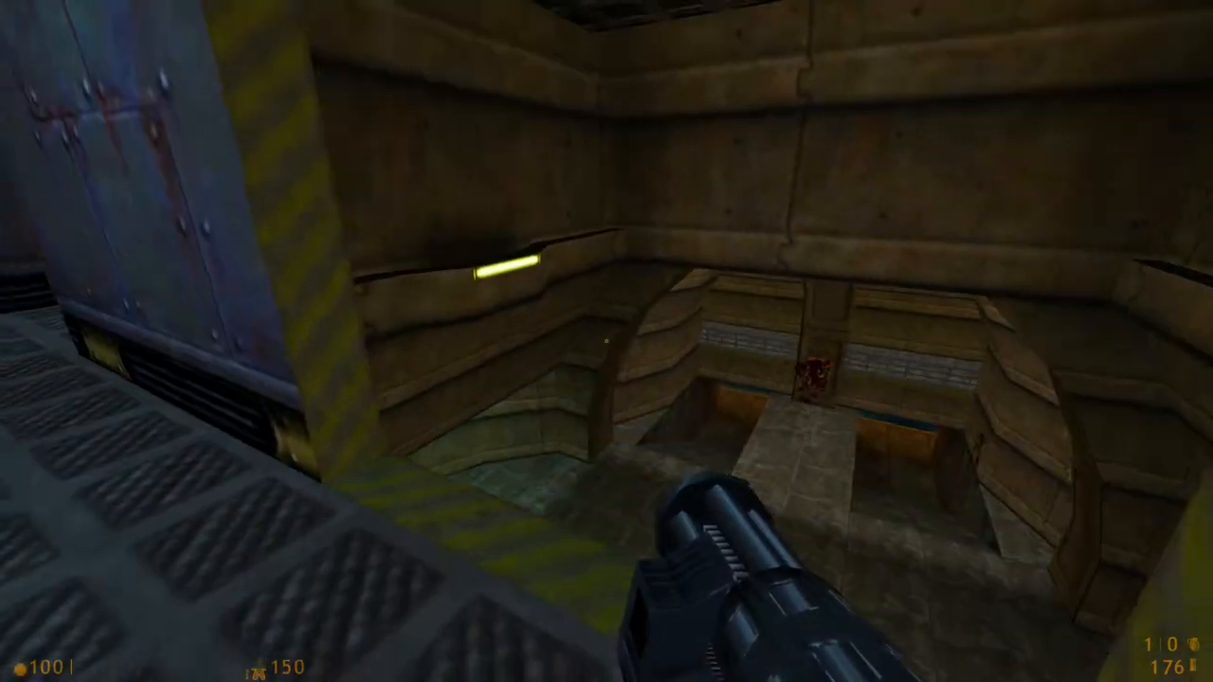
pyautogui.moveTo(606, 341)
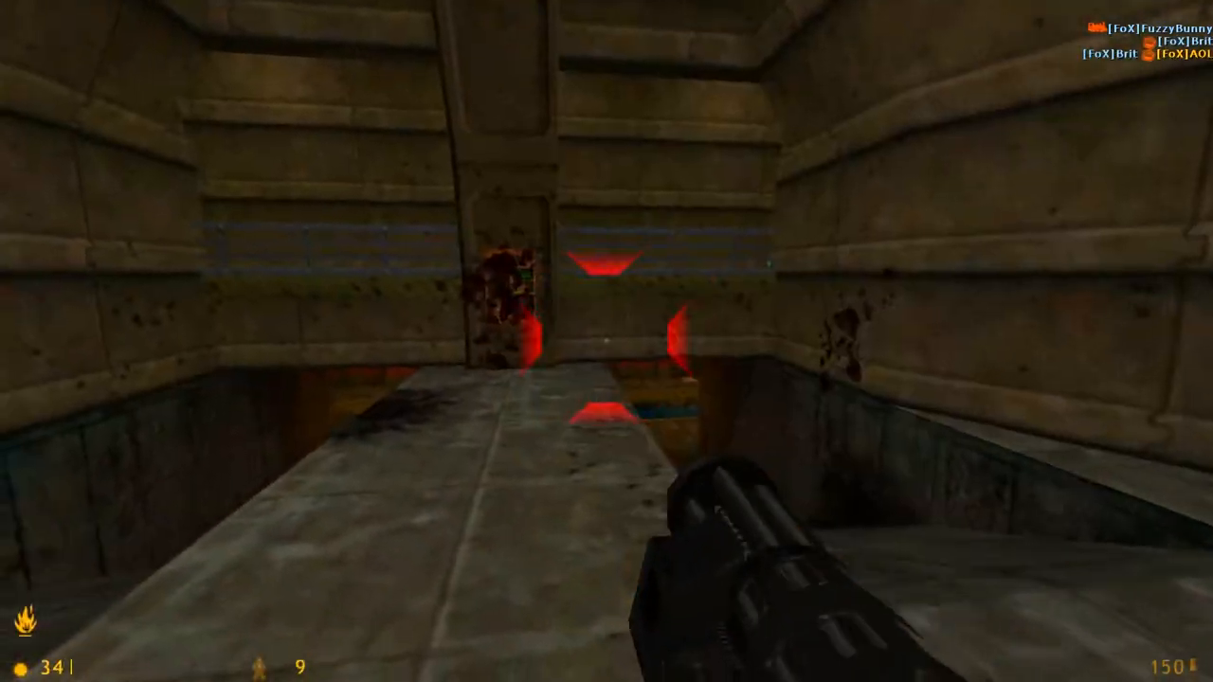
# Fire the minigun down the stone corridor and at the distant enemy across the canal
pyautogui.click(606, 341)
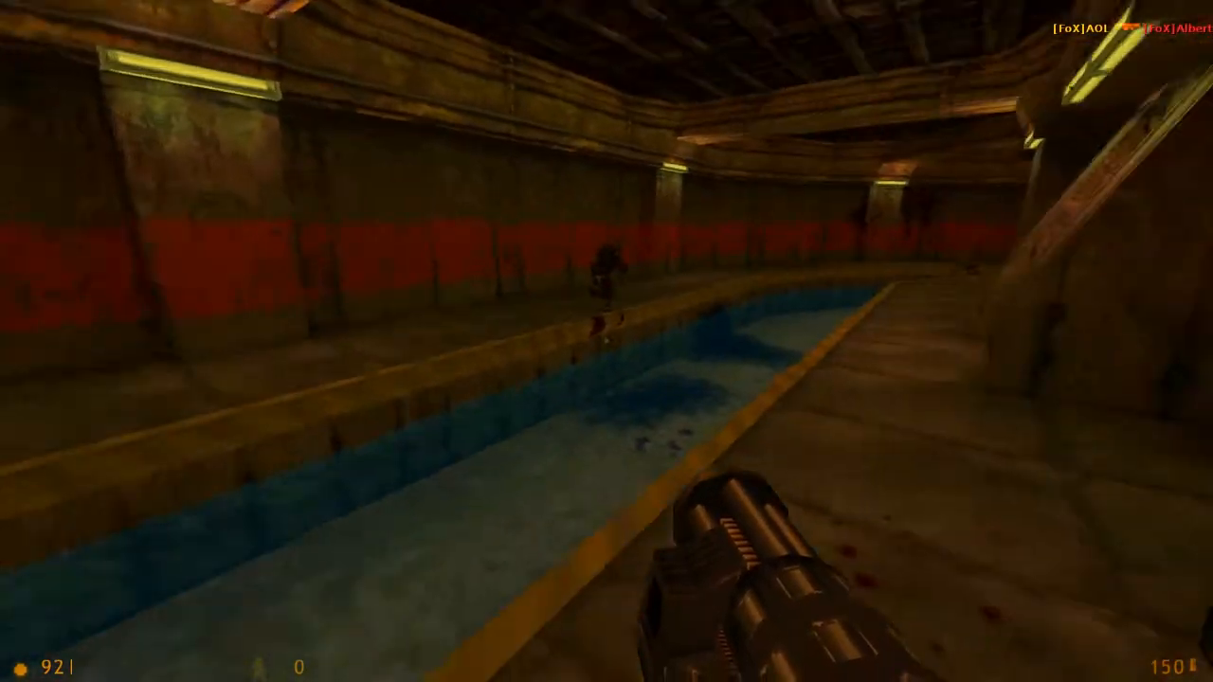
pyautogui.click(607, 341)
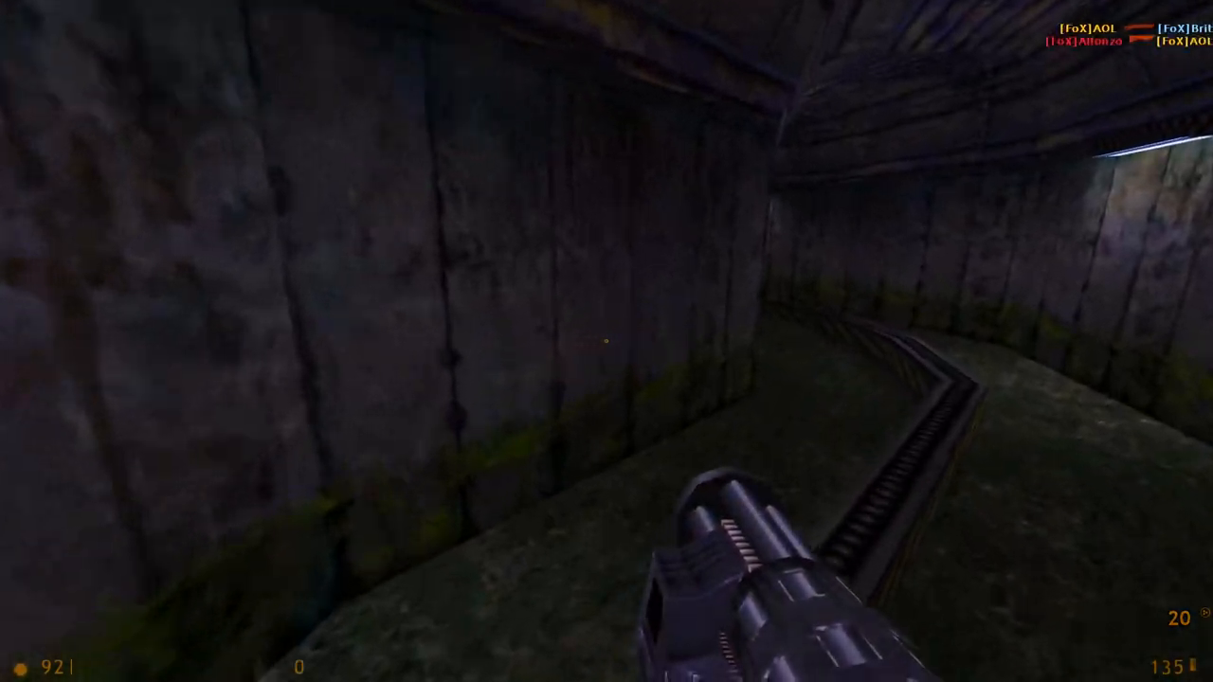
# Briefly check the team scoreboard, then dismiss it
pyautogui.press('tab')
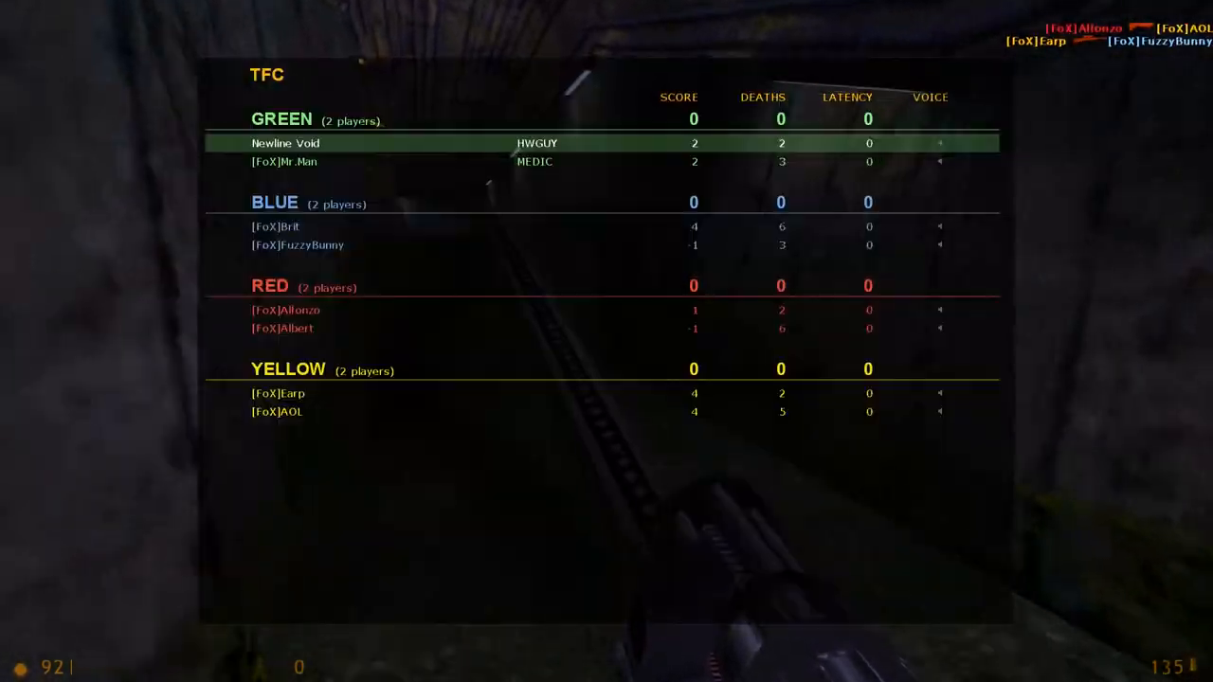
pyautogui.press('Tab')
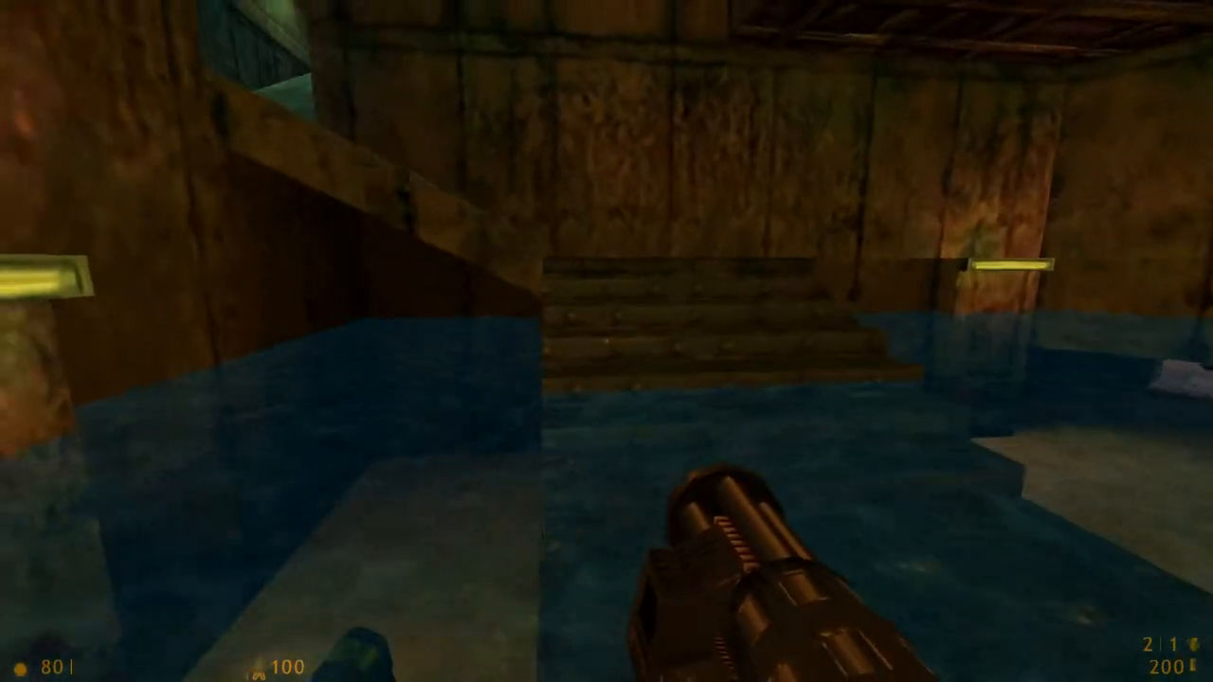
# Toggle the scoreboard while moving past the first-aid station
pyautogui.press('Tab')
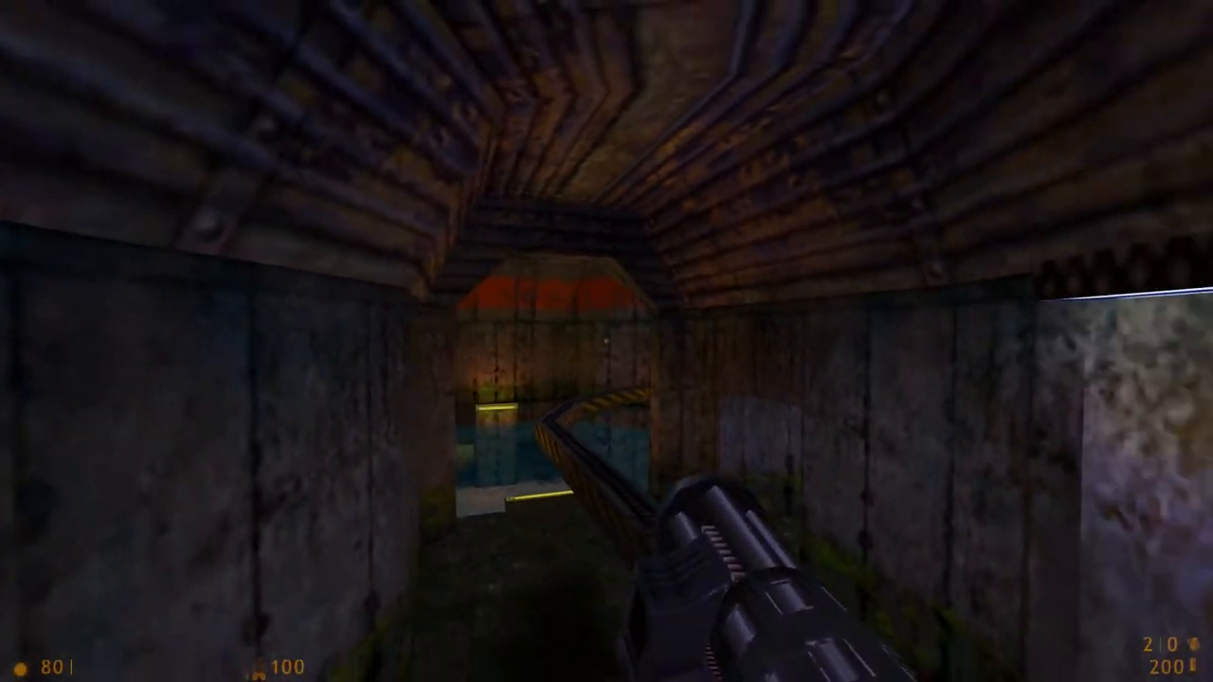
pyautogui.moveTo(607, 341)
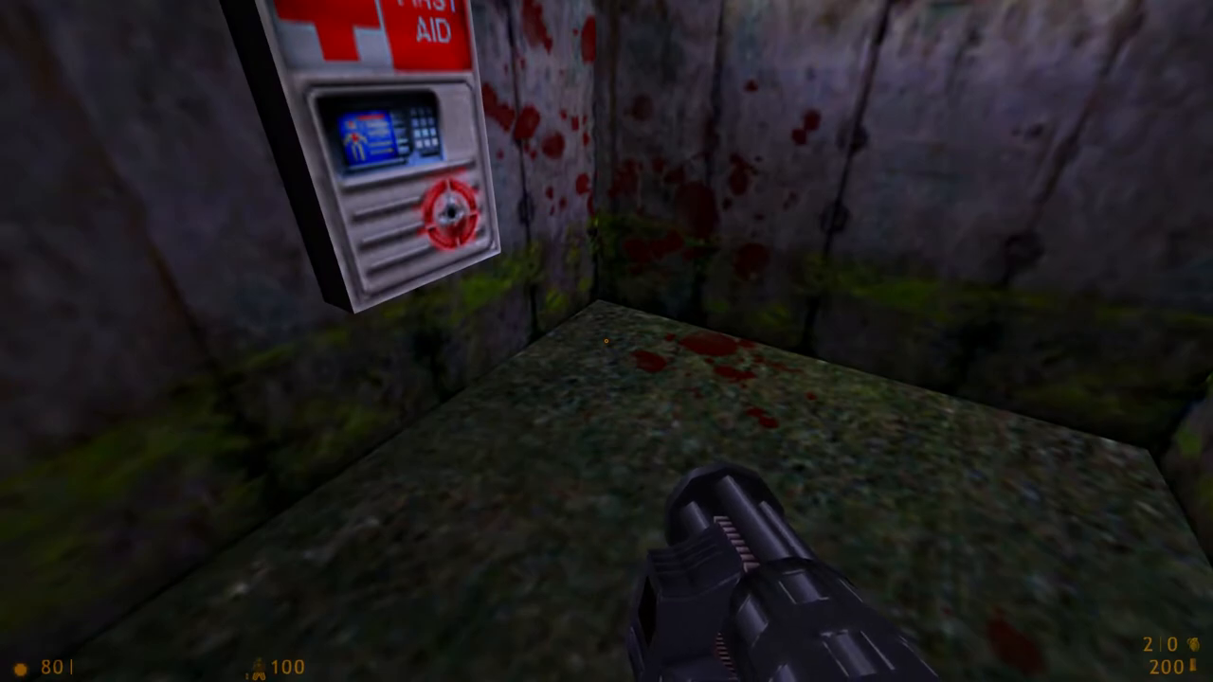
pyautogui.moveTo(607, 341)
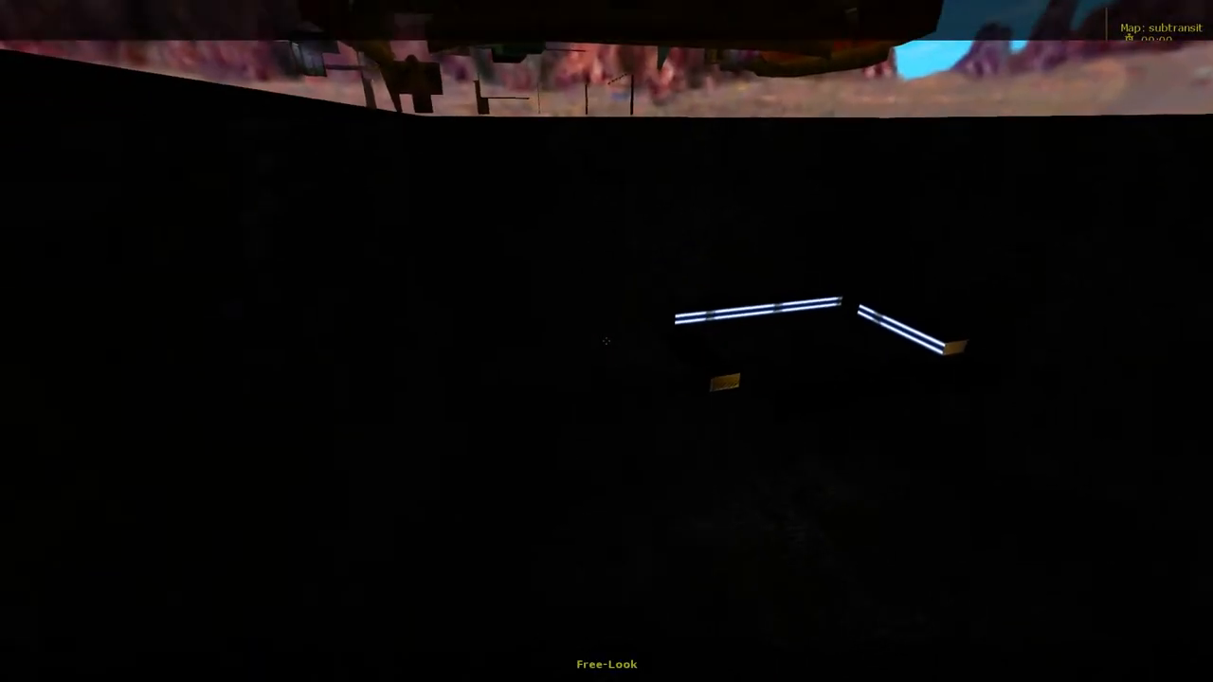
pyautogui.moveTo(607, 341)
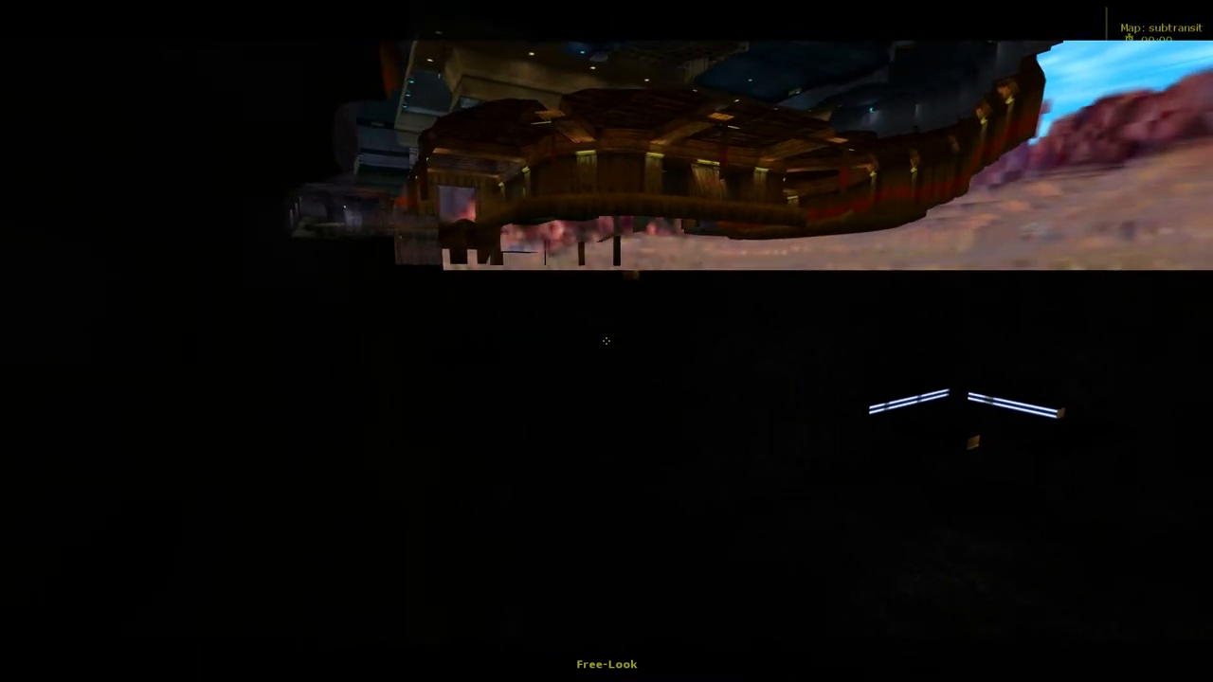
pyautogui.moveTo(606, 341)
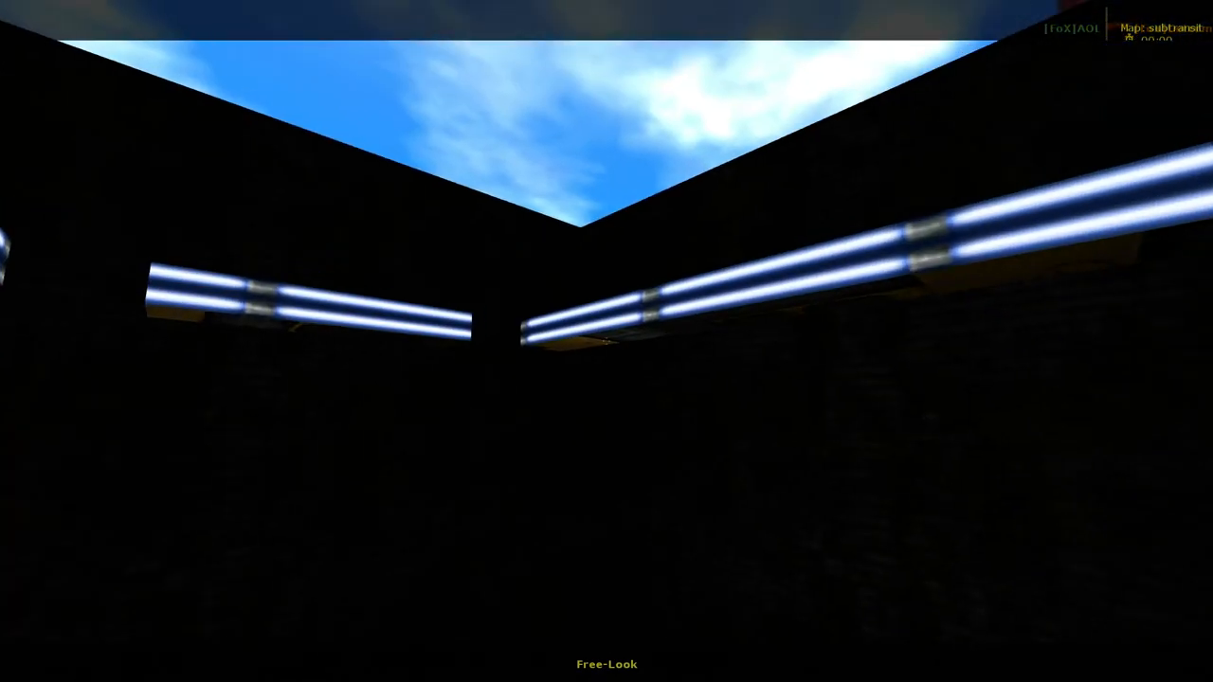
pyautogui.moveTo(606, 341)
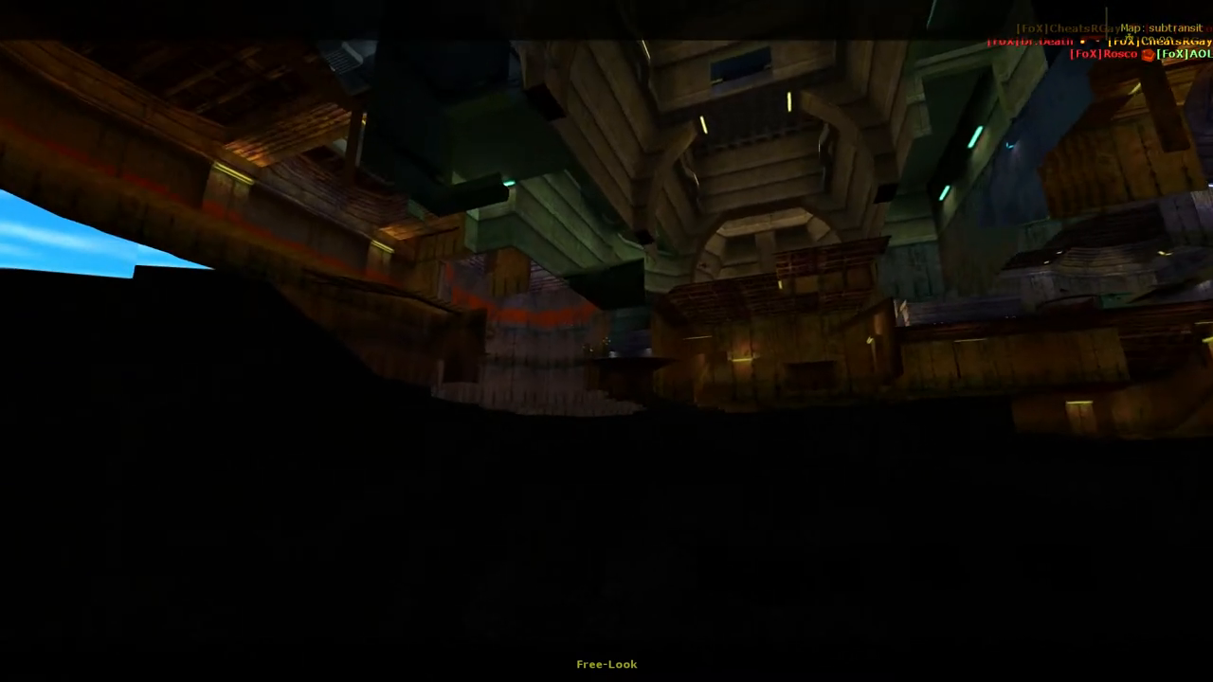
pyautogui.moveTo(606, 341)
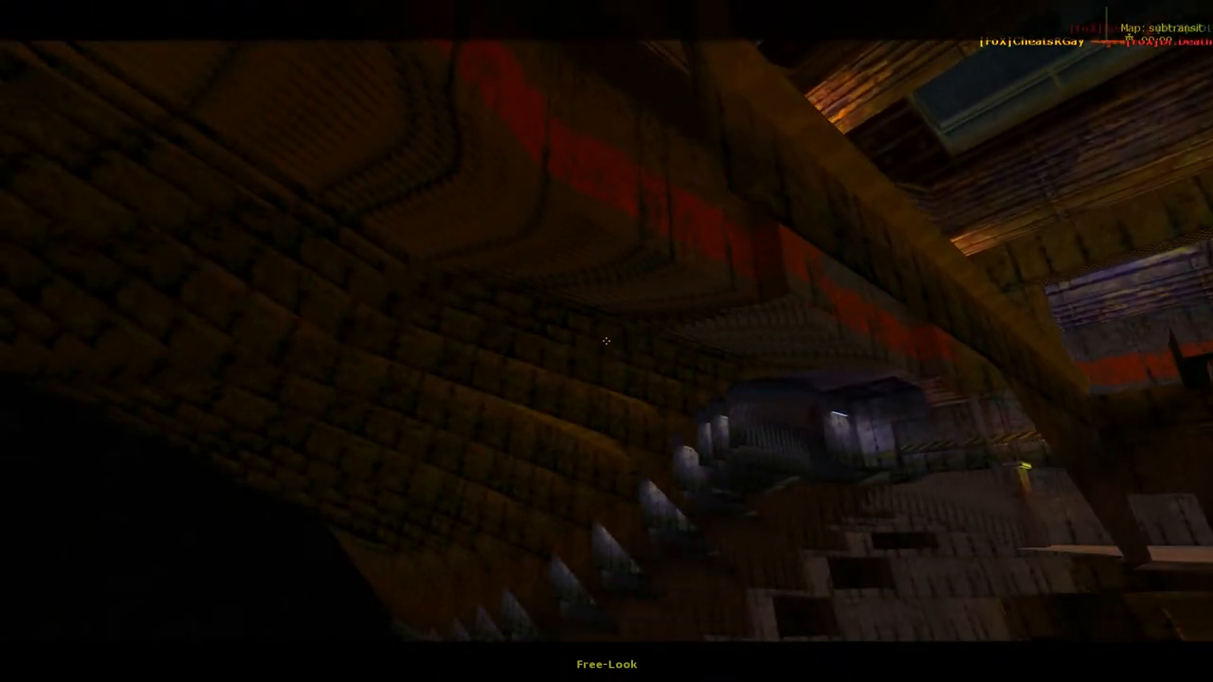
pyautogui.moveTo(607, 341)
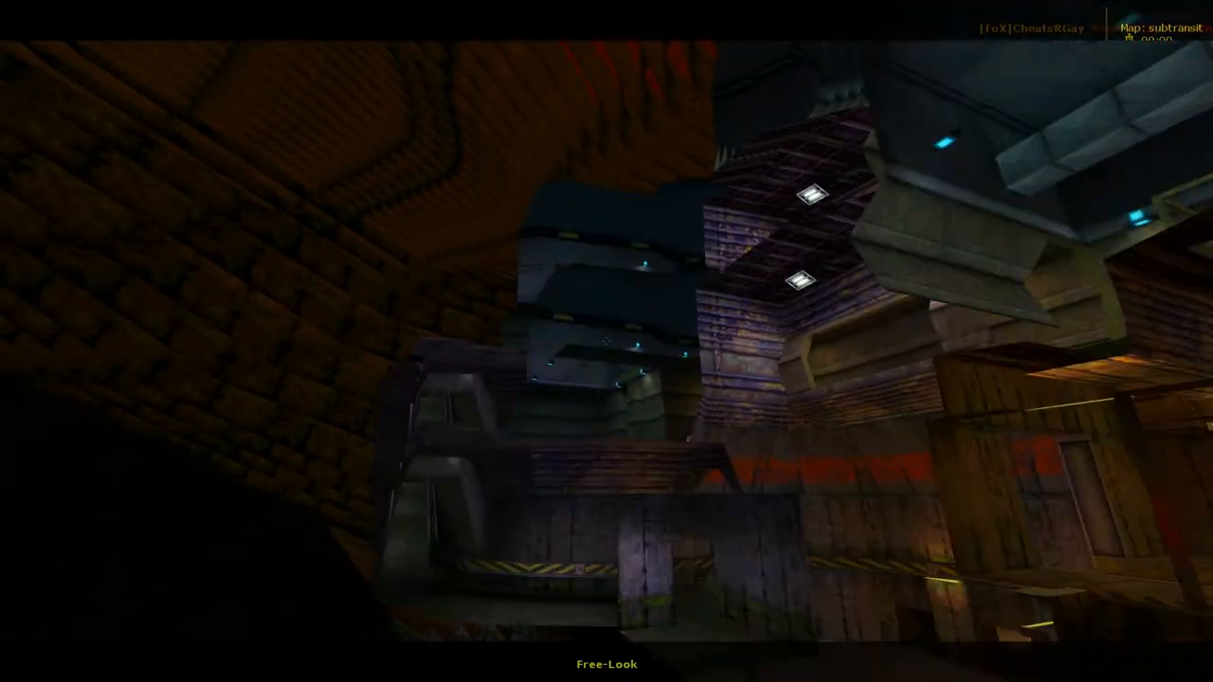
pyautogui.moveTo(606, 341)
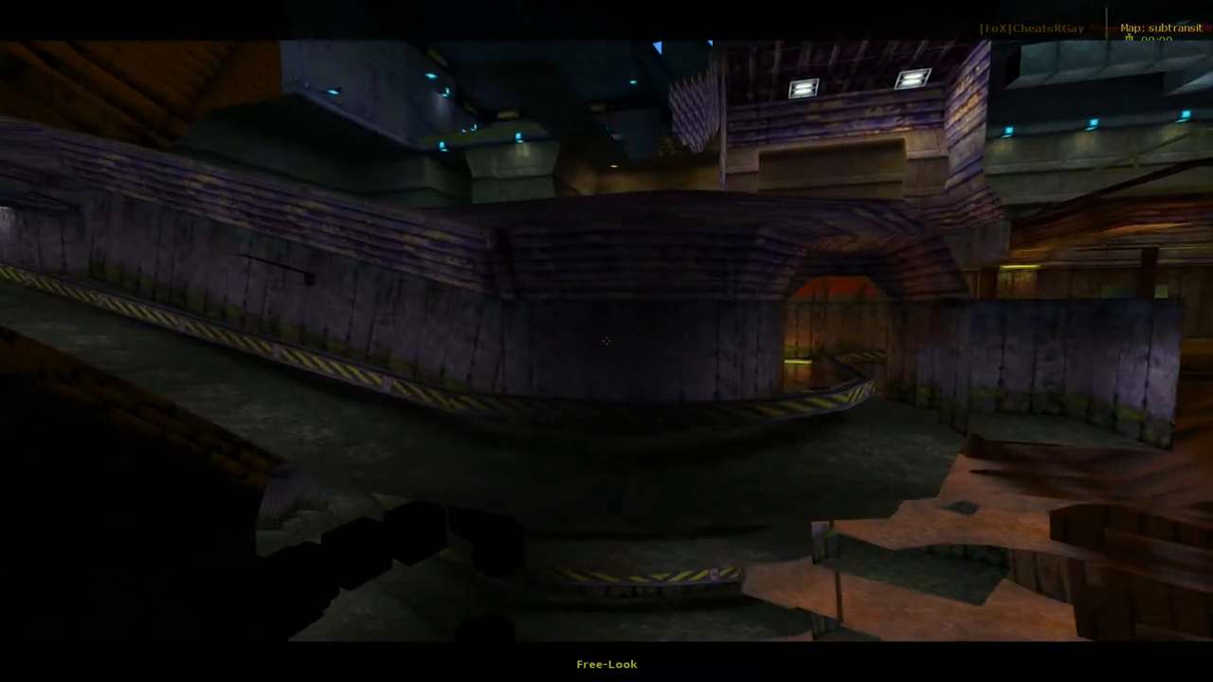
pyautogui.moveTo(606, 341)
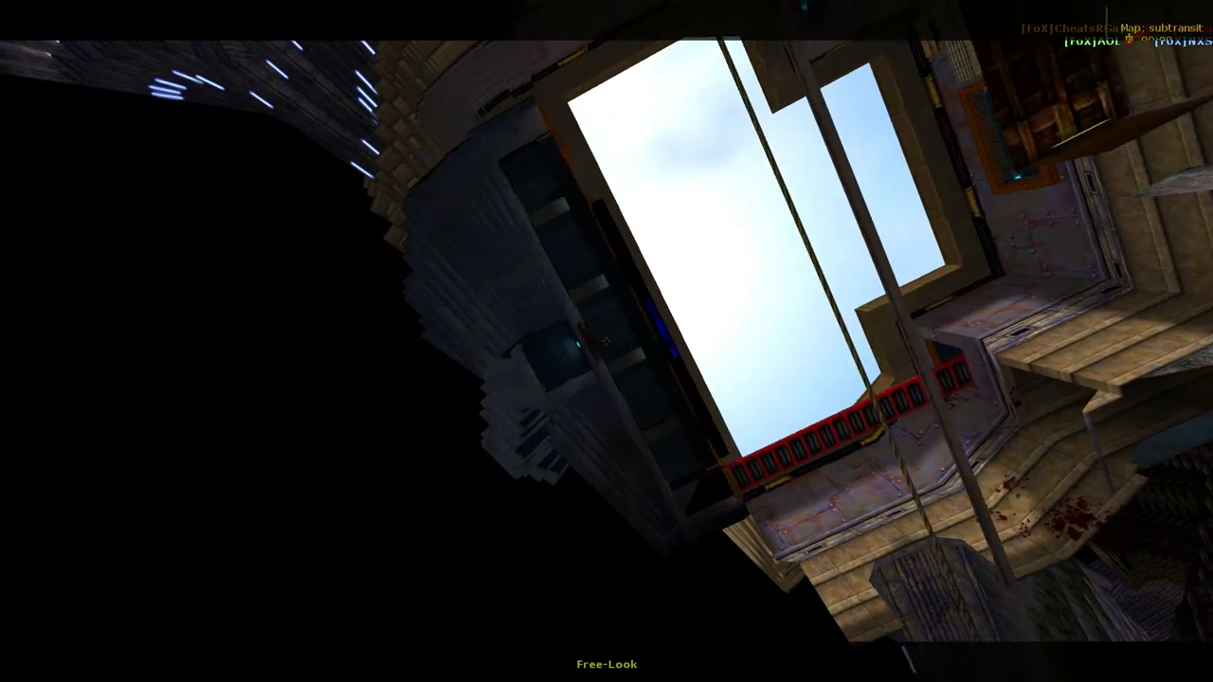
pyautogui.moveTo(607, 341)
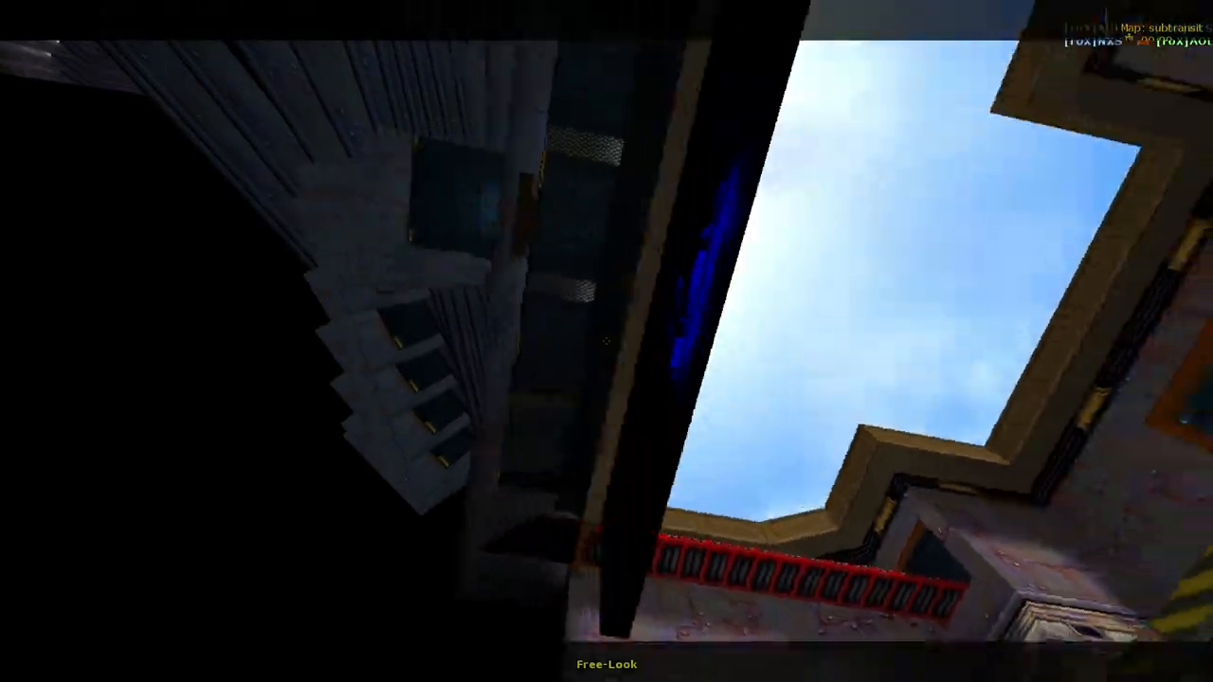